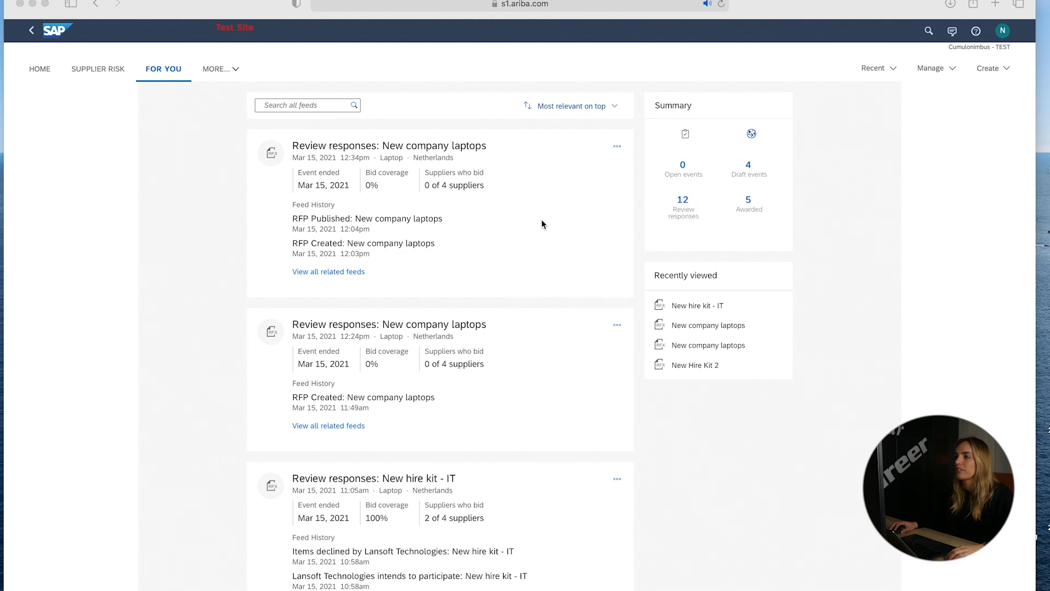
{"action": "mouse_move", "coordinate": [560, 273]}
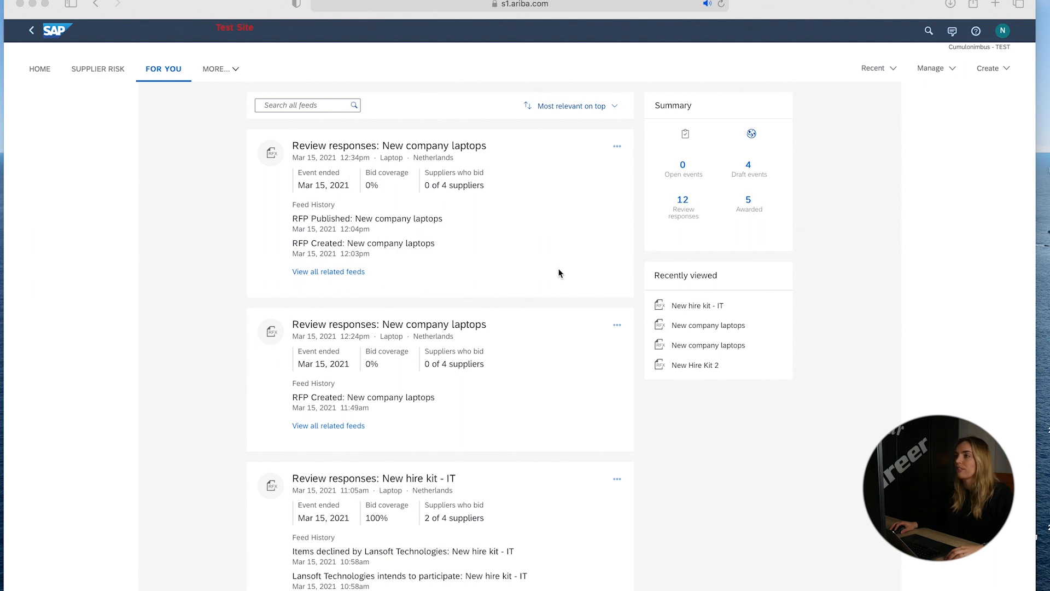
{"action": "mouse_move", "coordinate": [562, 274]}
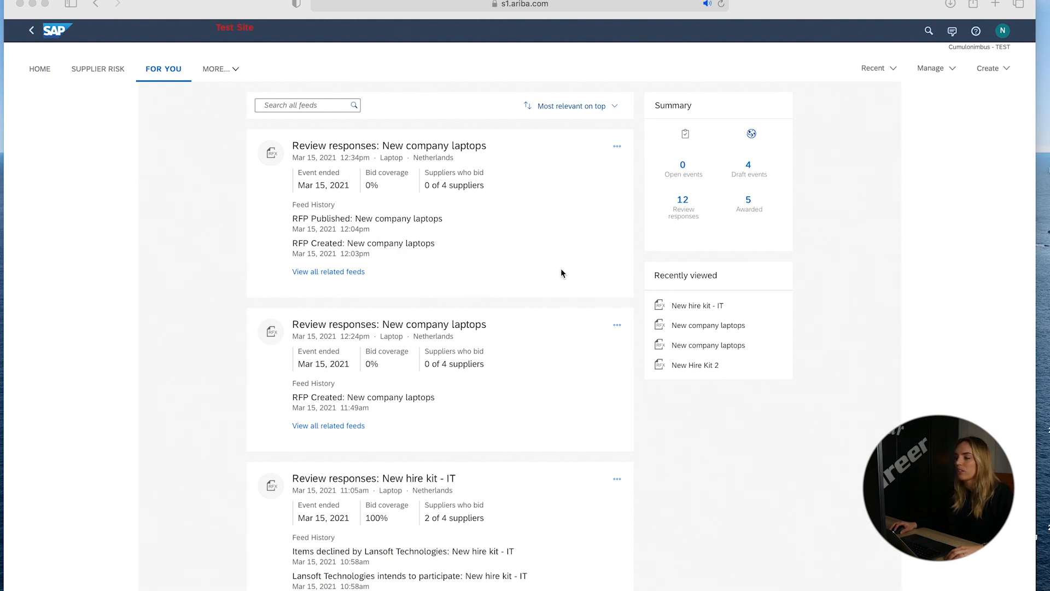
{"action": "mouse_move", "coordinate": [564, 263]}
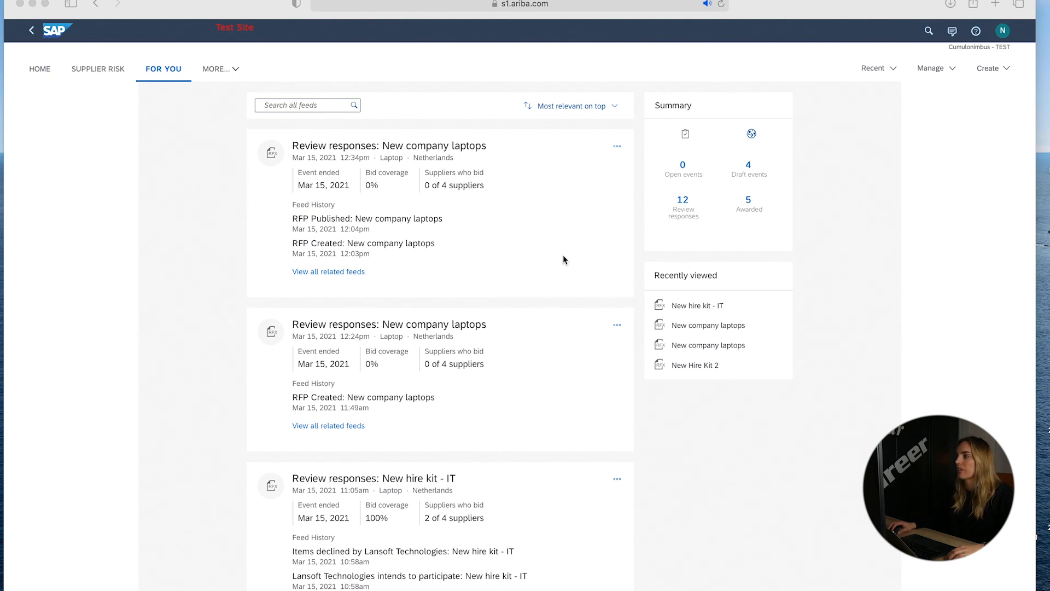
- Begin creating a new event and choose Smart import from Excel as its creation method
{"action": "left_click", "coordinate": [993, 68]}
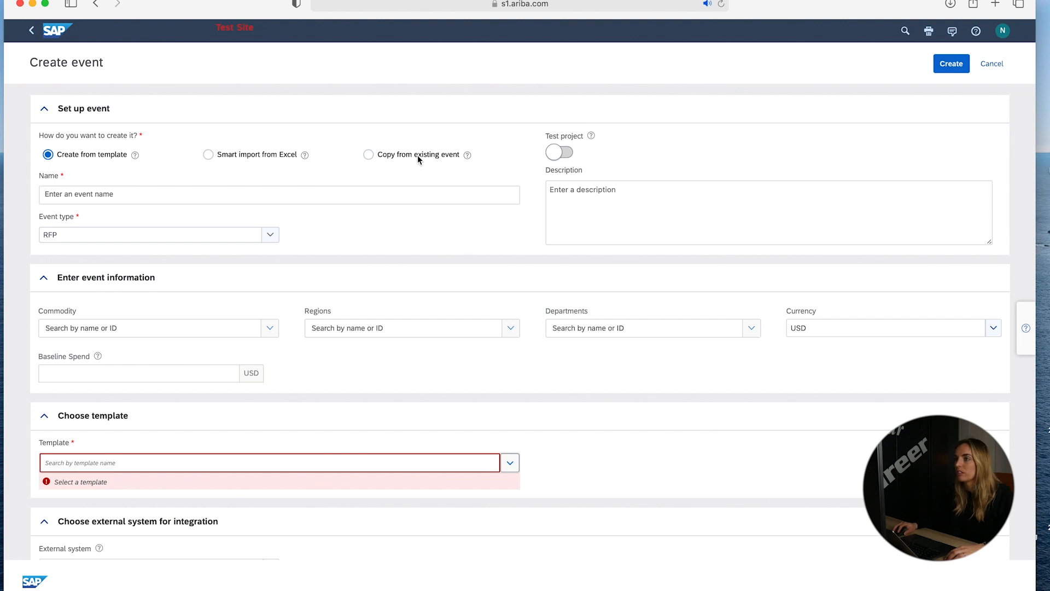
{"action": "mouse_move", "coordinate": [382, 163]}
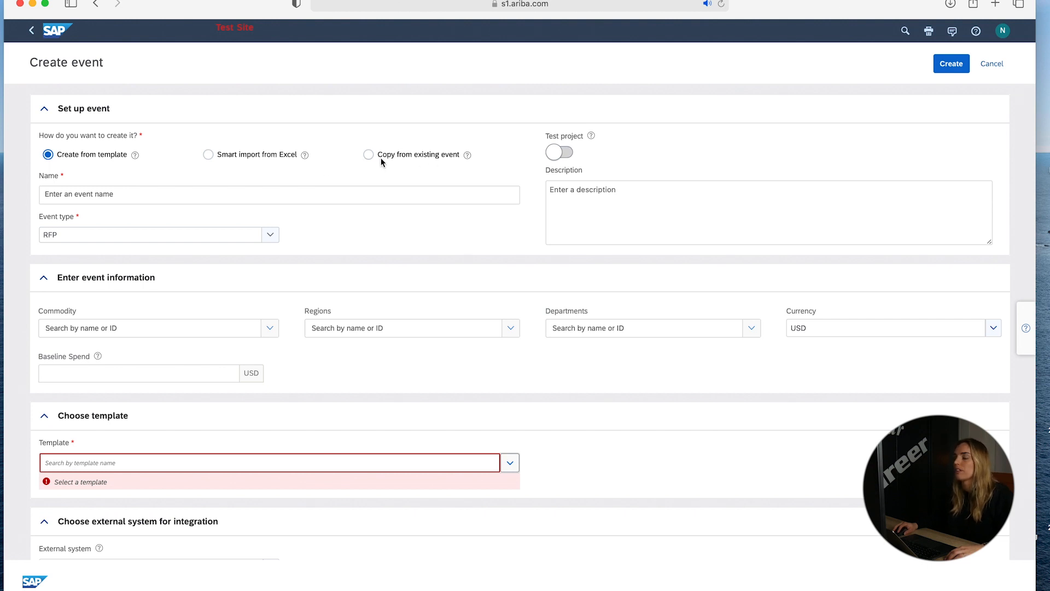
{"action": "mouse_move", "coordinate": [210, 165]}
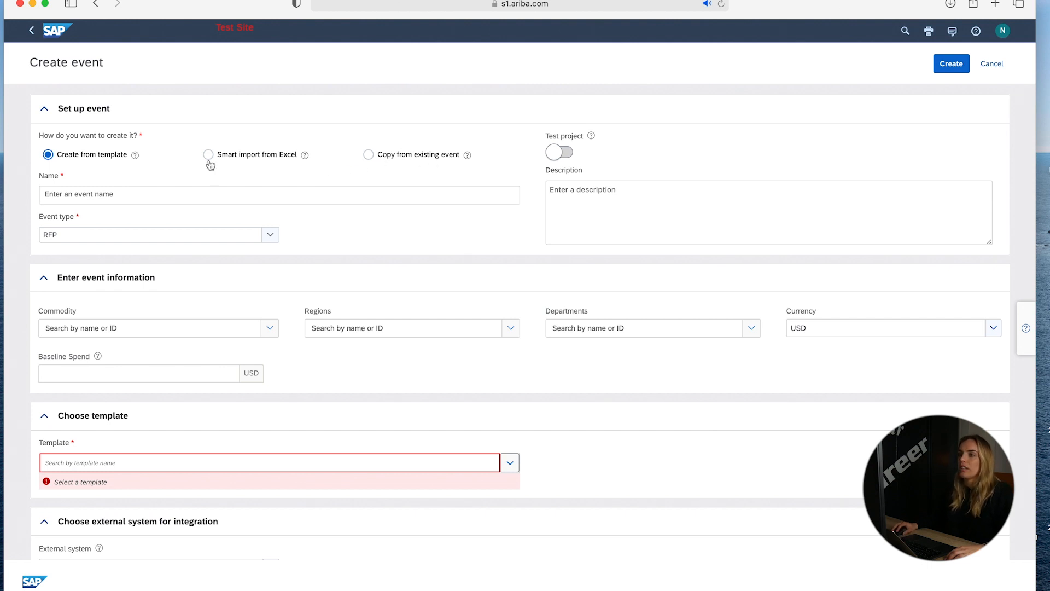
{"action": "left_click", "coordinate": [208, 154]}
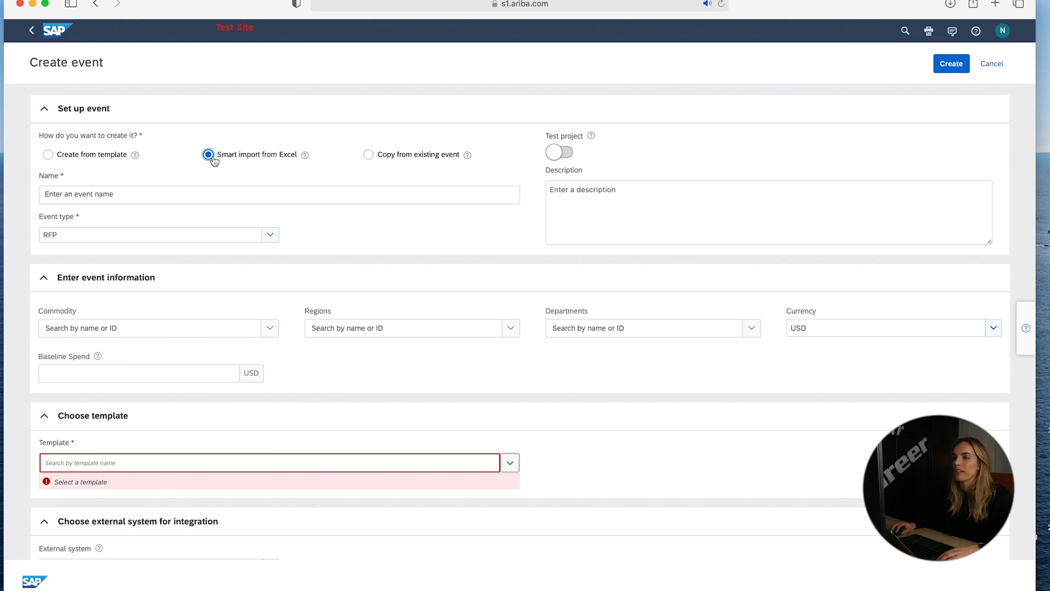
{"action": "mouse_move", "coordinate": [213, 173]}
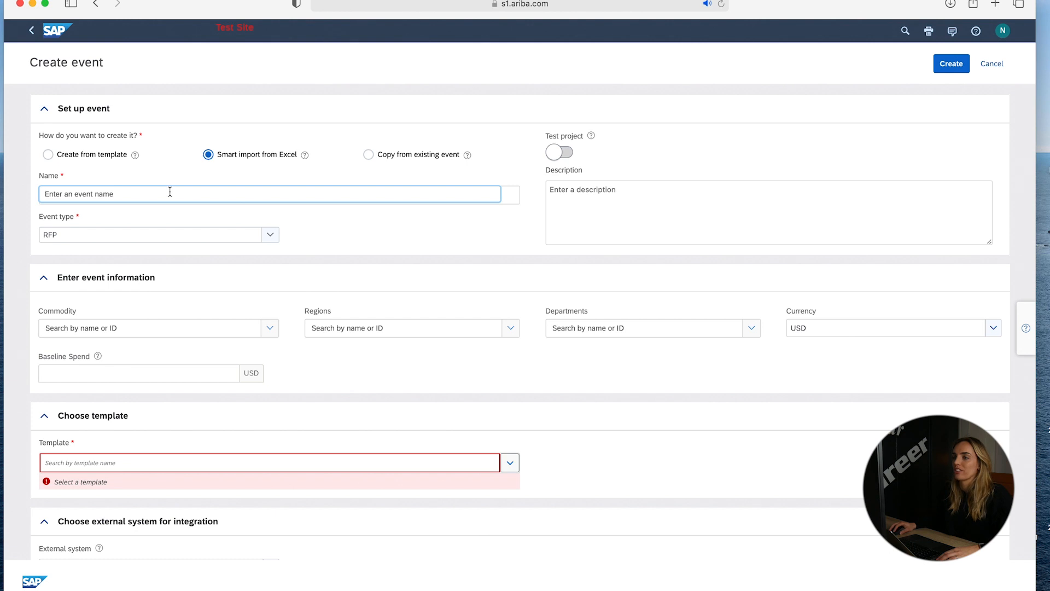
- Name the event 'New Hire Kit' and set its commodity to Laptop
{"action": "type", "text": "New Hire"}
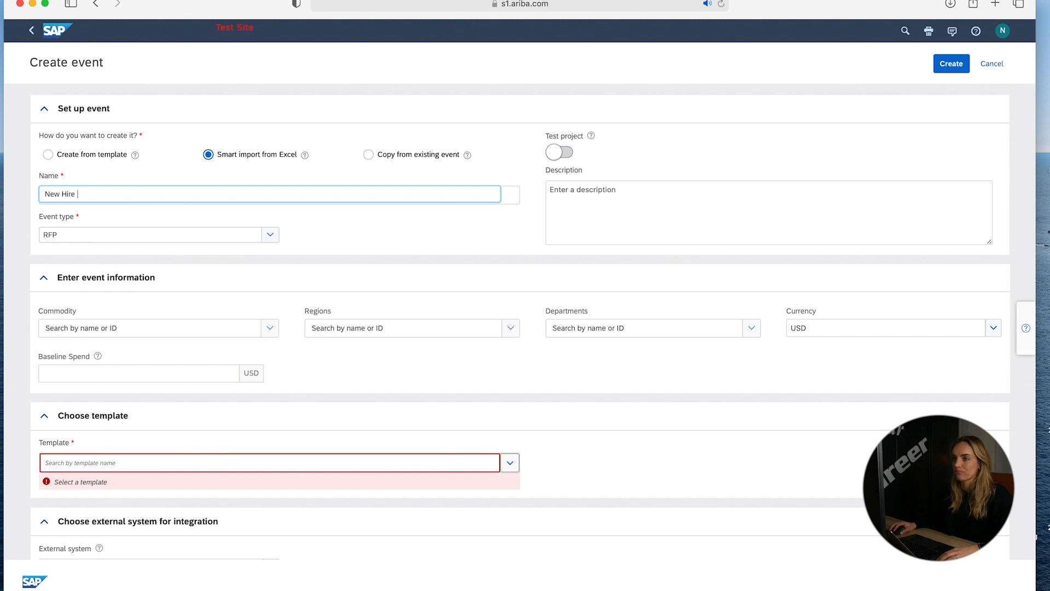
{"action": "type", "text": "Kit"}
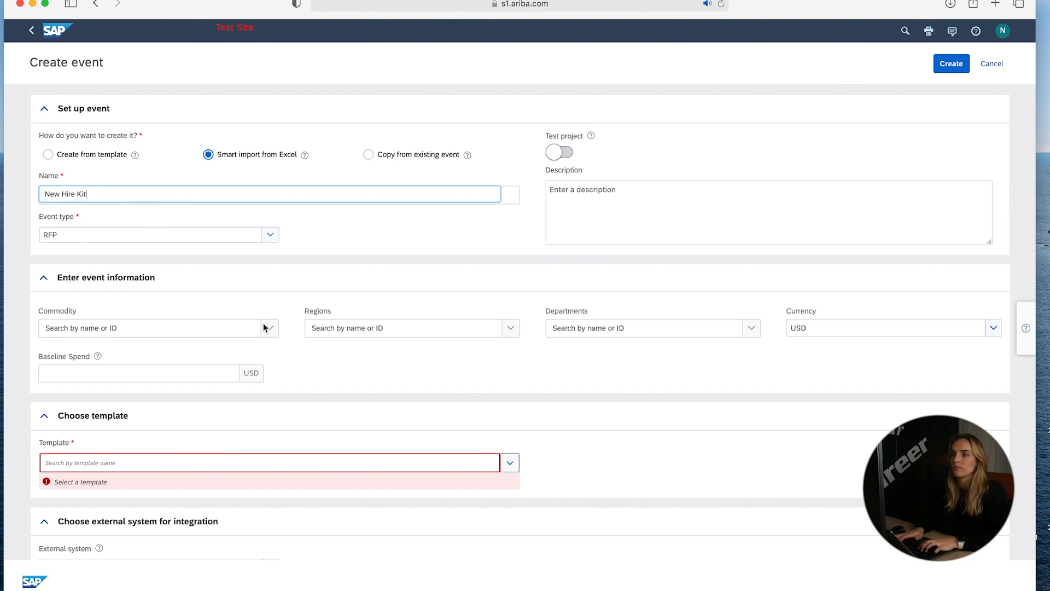
{"action": "left_click", "coordinate": [151, 327]}
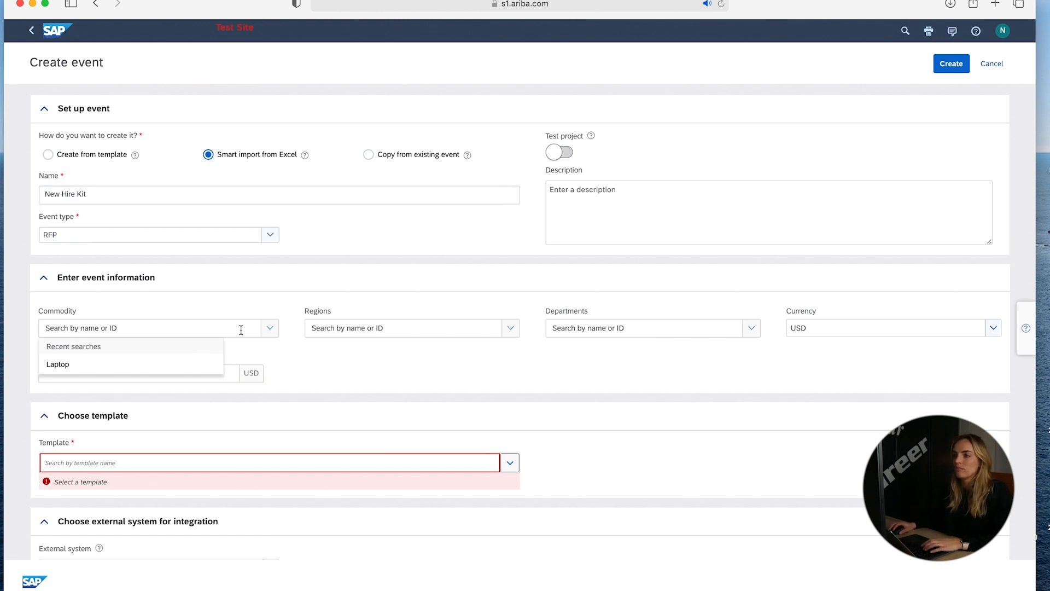
{"action": "mouse_move", "coordinate": [210, 331]}
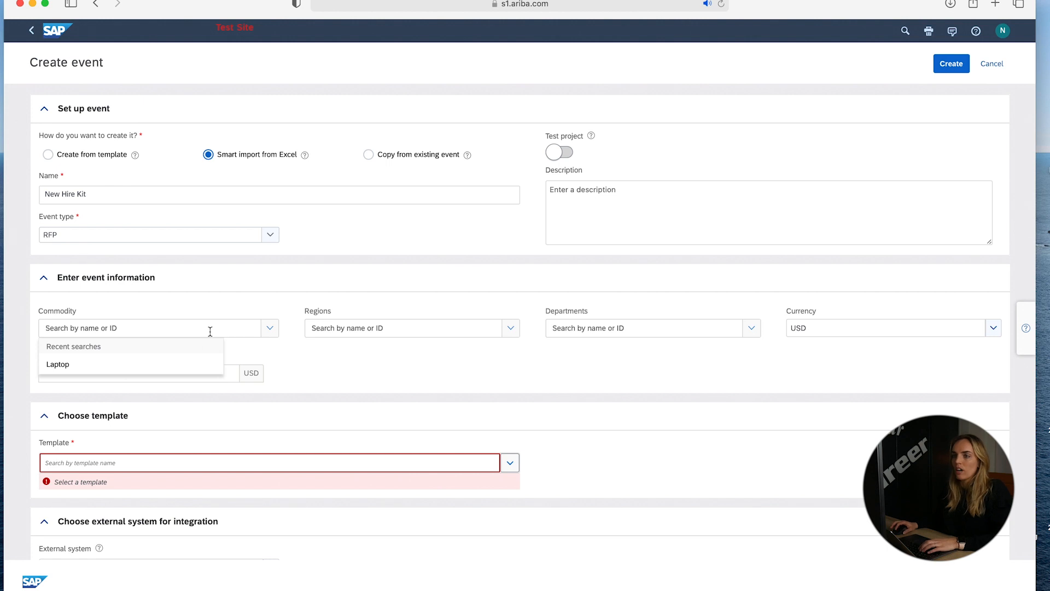
{"action": "mouse_move", "coordinate": [165, 362]}
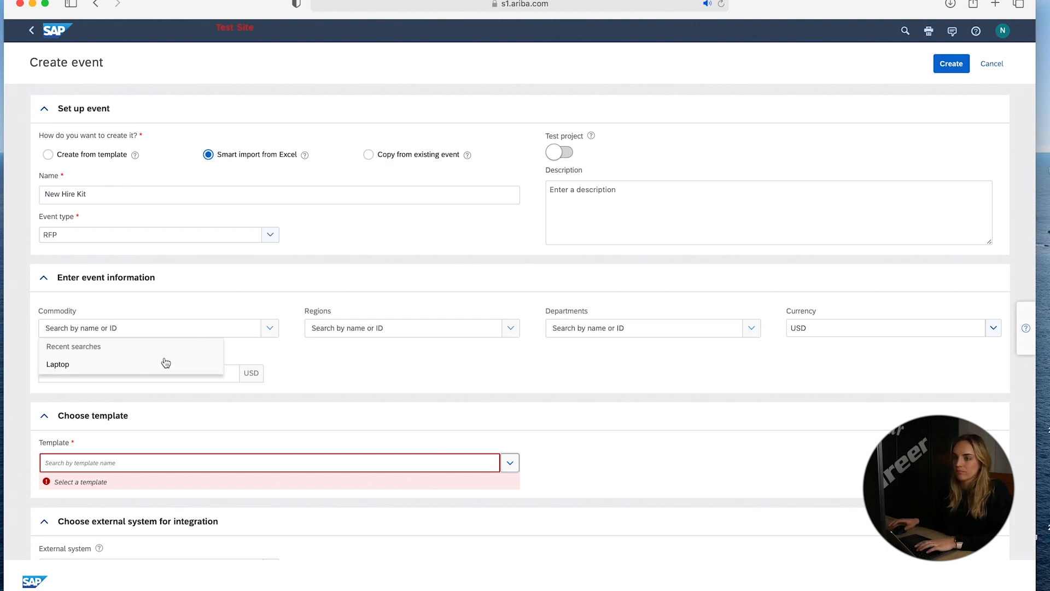
{"action": "left_click", "coordinate": [58, 364]}
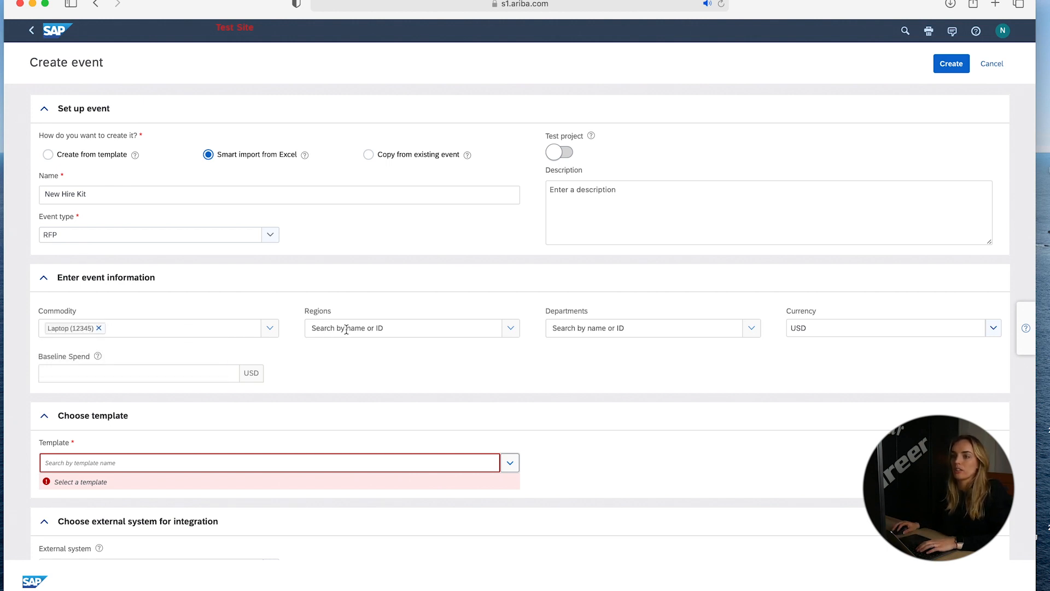
- Set region Netherlands, currency EUR and pick the Guided Sourcing RFP template
{"action": "type", "text": "ne"}
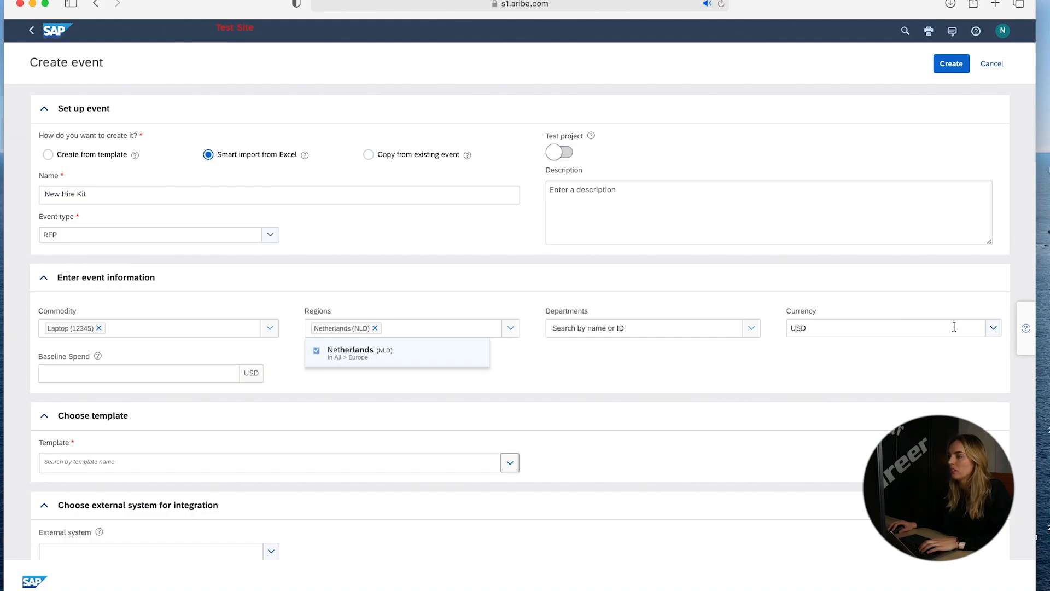
{"action": "left_click", "coordinate": [994, 327]}
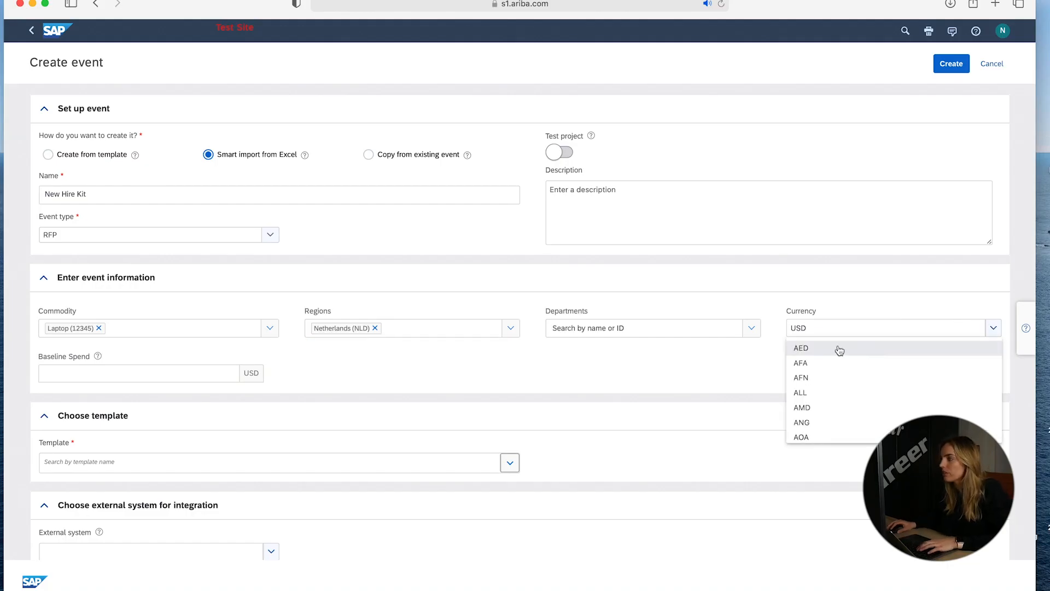
{"action": "type", "text": "eur"}
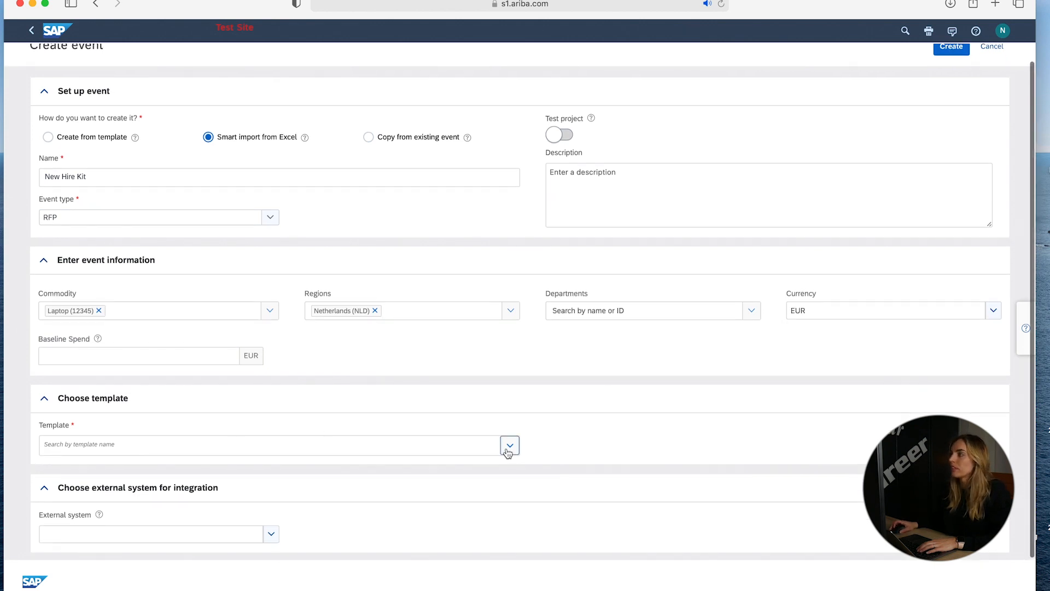
{"action": "left_click", "coordinate": [509, 445]}
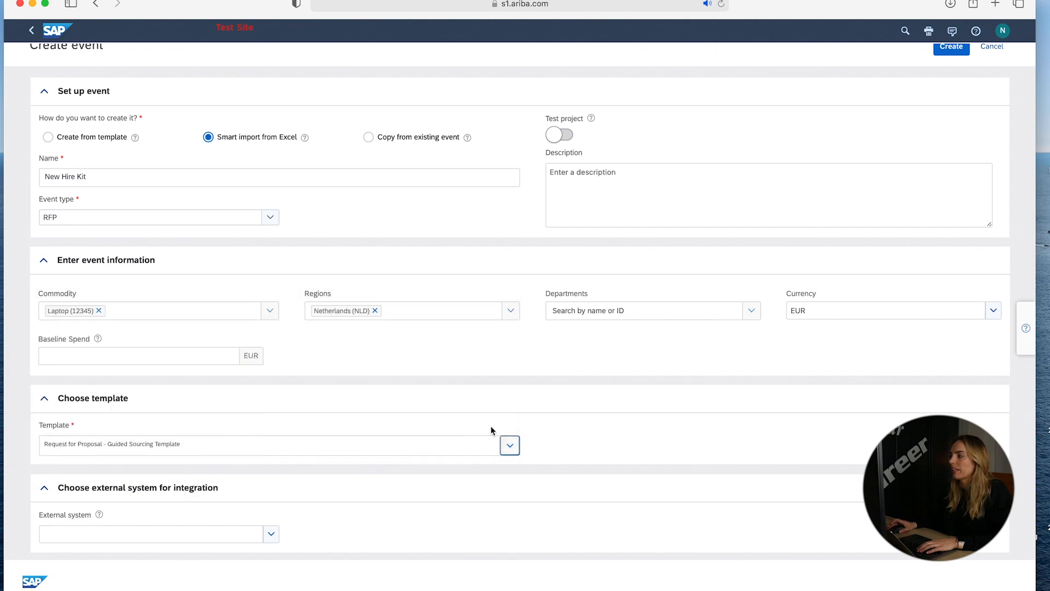
- Create the draft event, review the Import event workbook listing Laptops and Laptop bags, then close Excel
{"action": "left_click", "coordinate": [951, 47]}
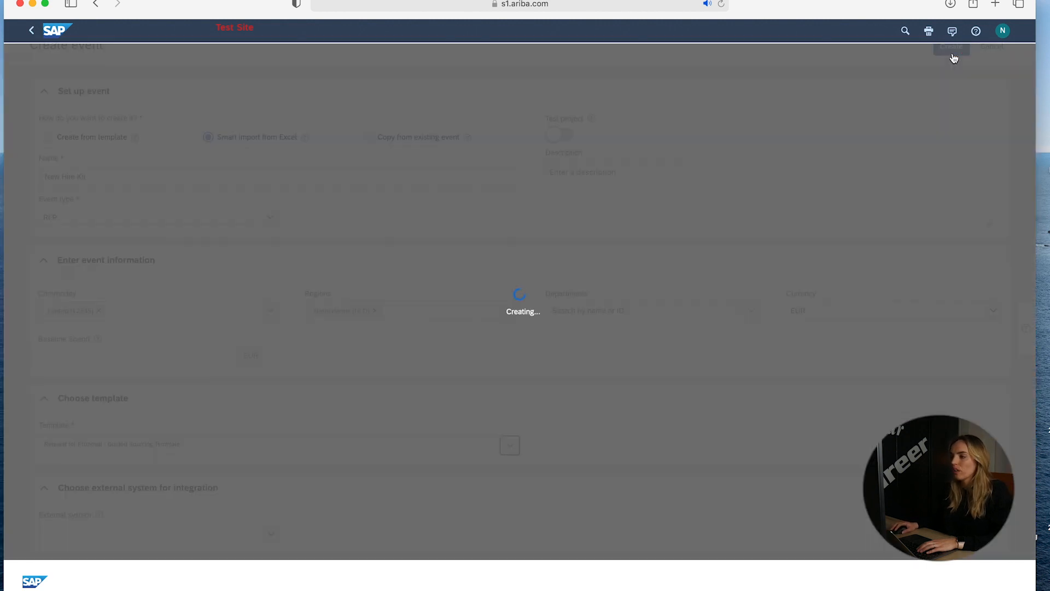
{"action": "mouse_move", "coordinate": [562, 392]}
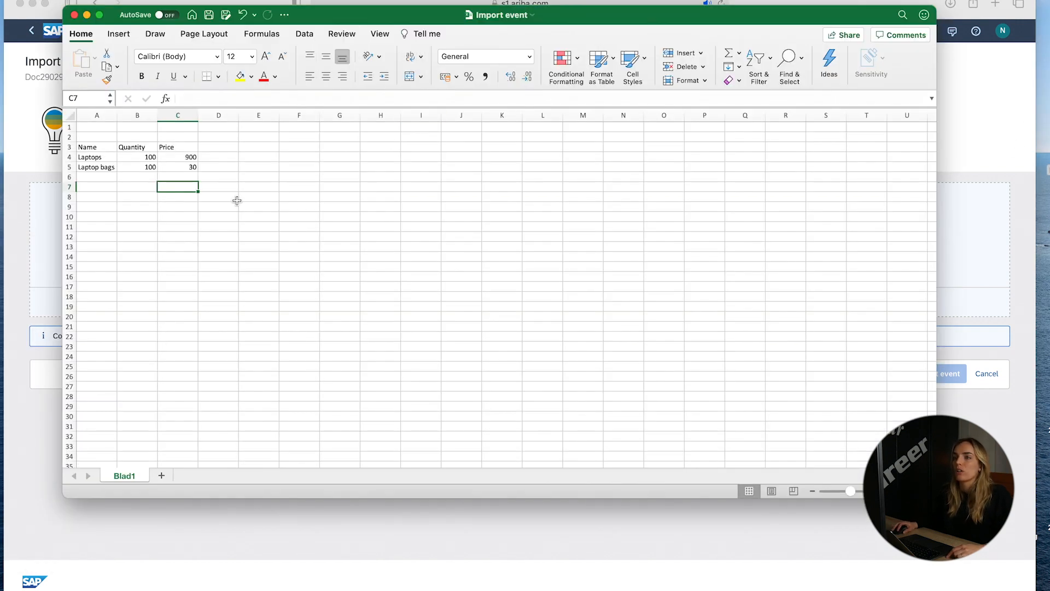
{"action": "mouse_move", "coordinate": [310, 153]}
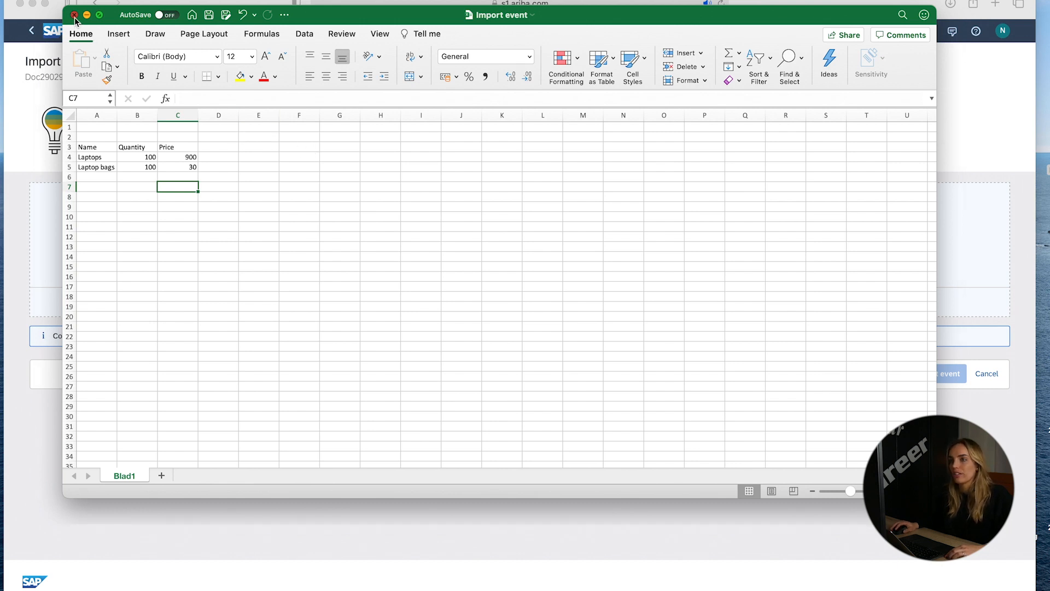
{"action": "left_click", "coordinate": [75, 15]}
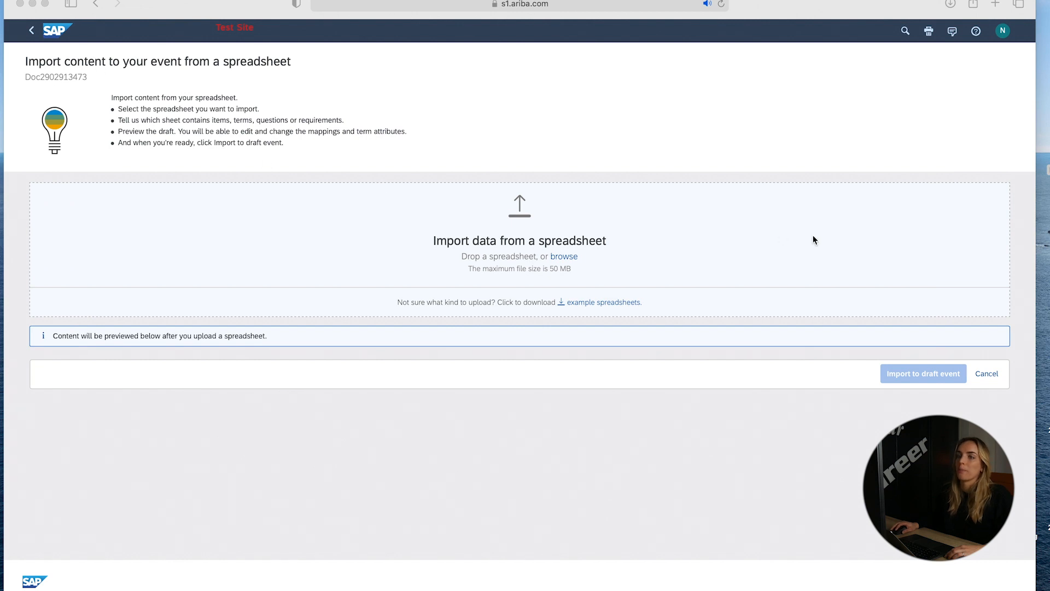
{"action": "mouse_move", "coordinate": [927, 233]}
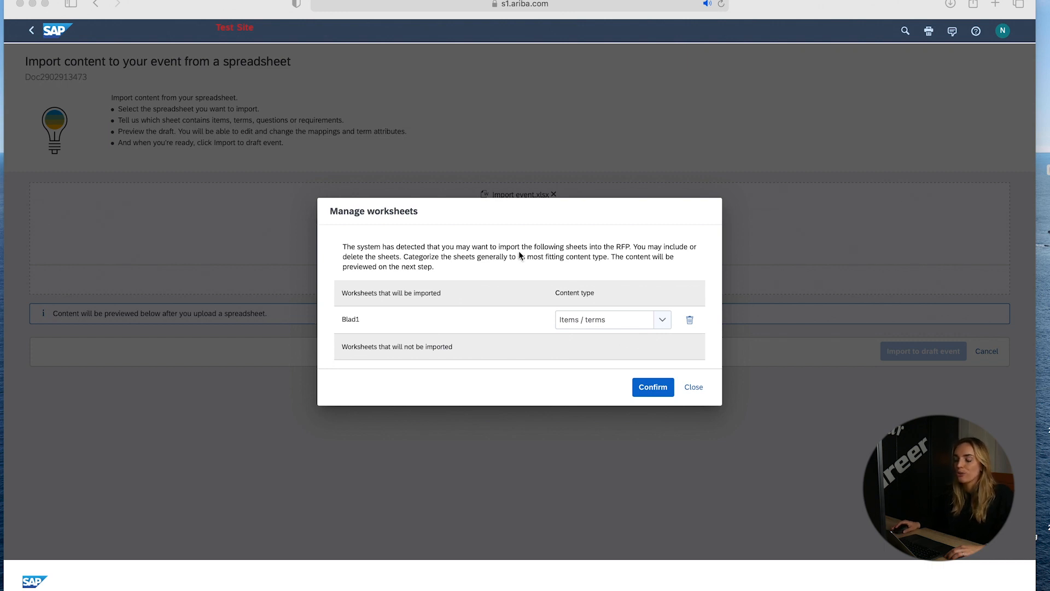
{"action": "mouse_move", "coordinate": [545, 288]}
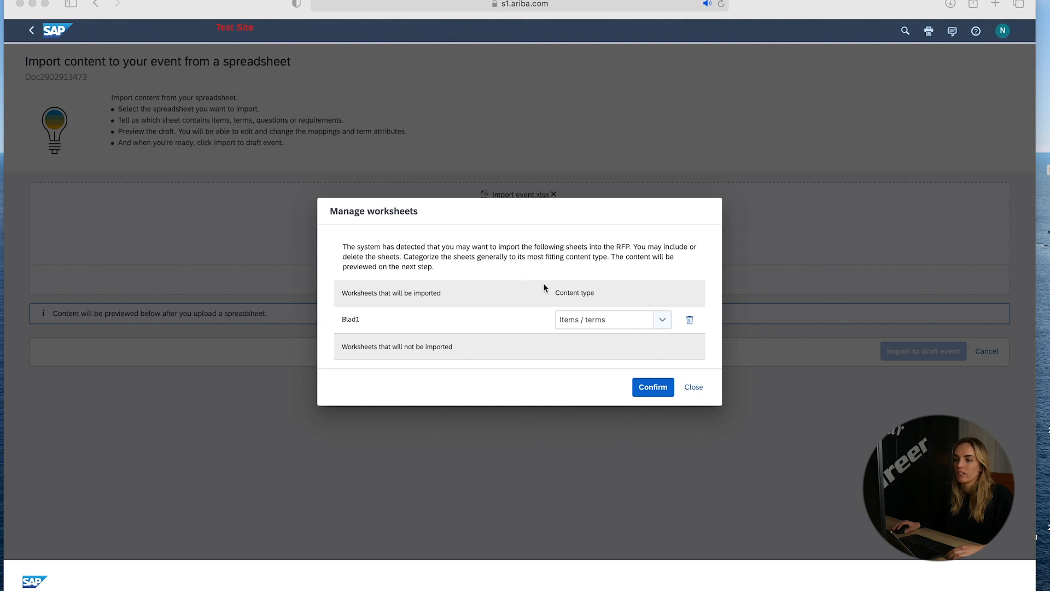
- Confirm importing the Blad1 sheet of Import event.xlsx as Items / terms
{"action": "left_click", "coordinate": [651, 386]}
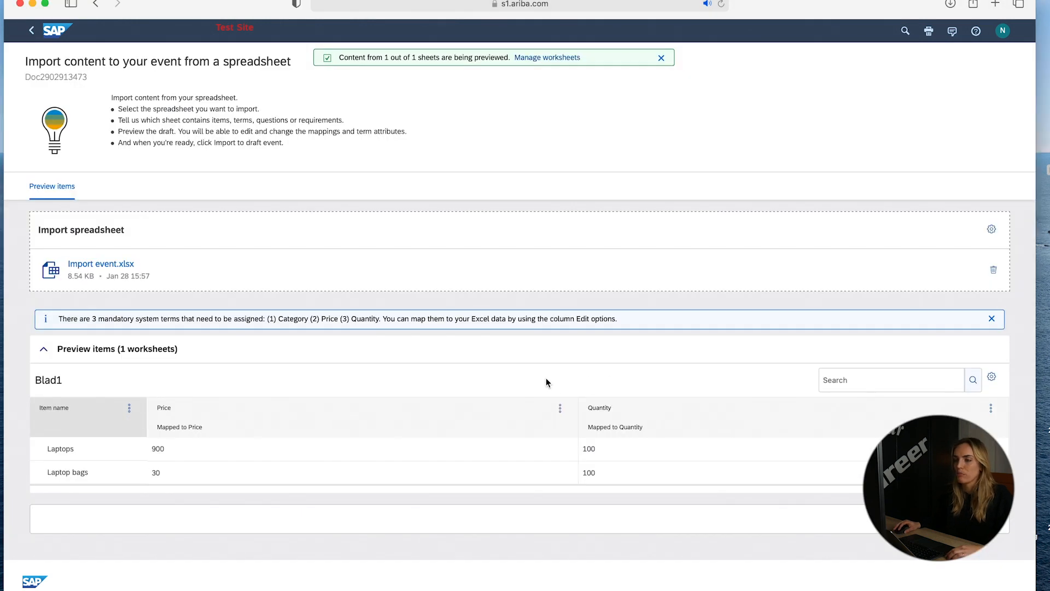
{"action": "mouse_move", "coordinate": [410, 433]}
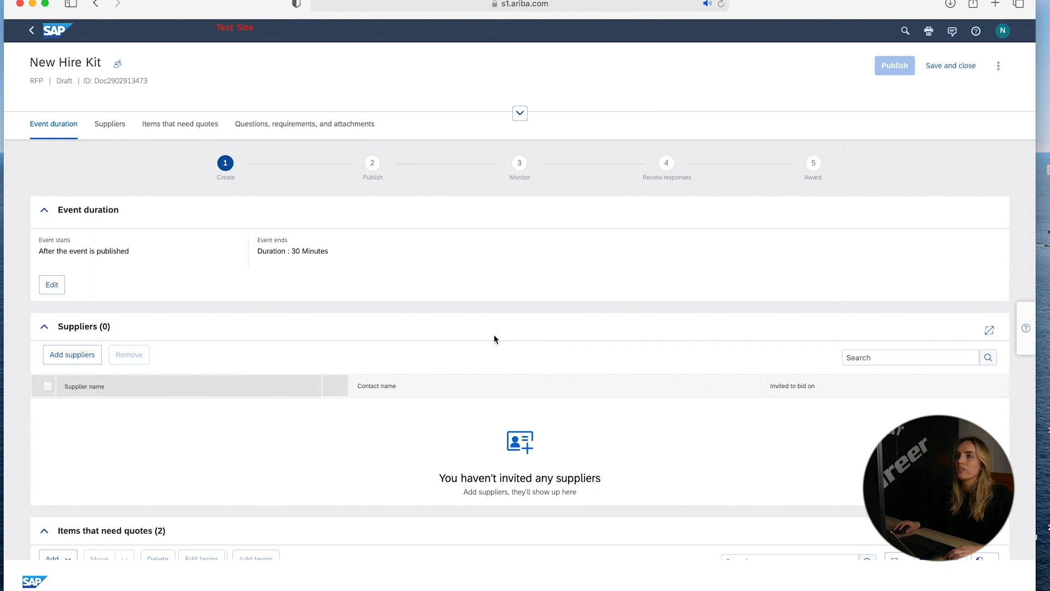
{"action": "mouse_move", "coordinate": [431, 233]}
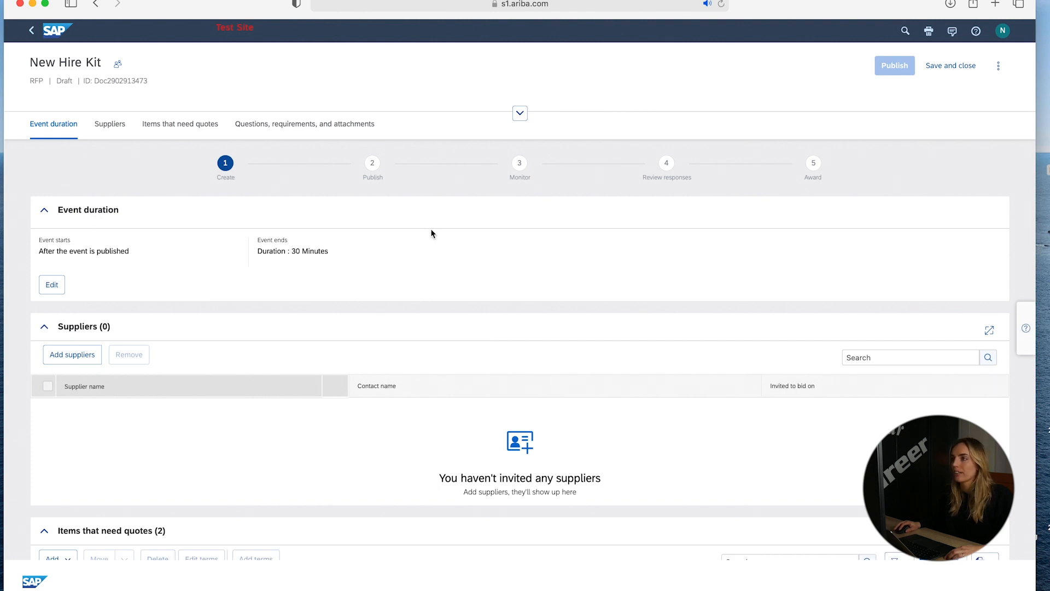
{"action": "mouse_move", "coordinate": [351, 150]}
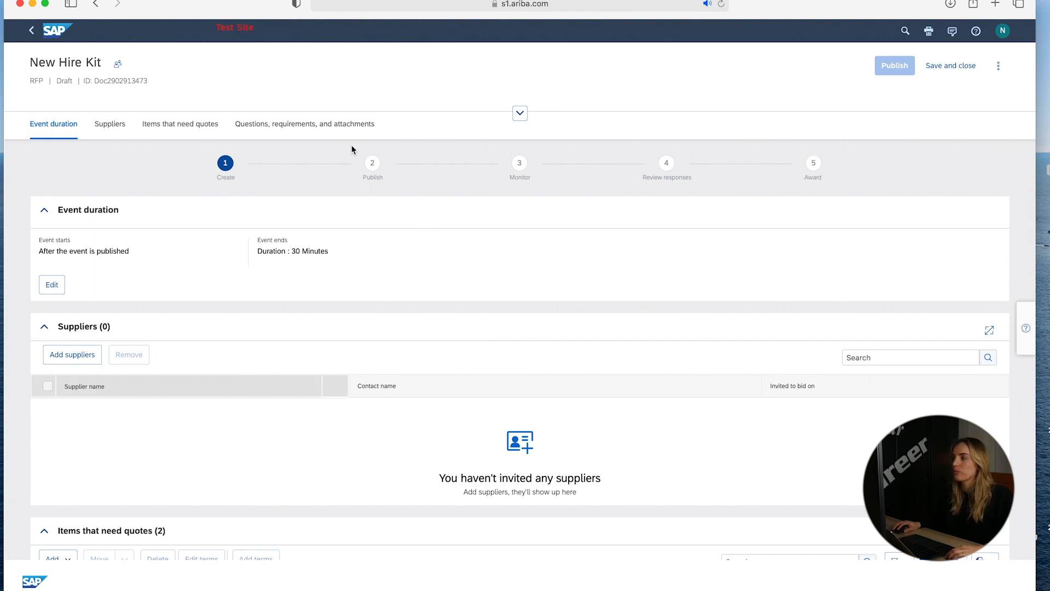
- Delete the Category term from all imported items
{"action": "scroll", "scroll_direction": "down", "scroll_amount": 3}
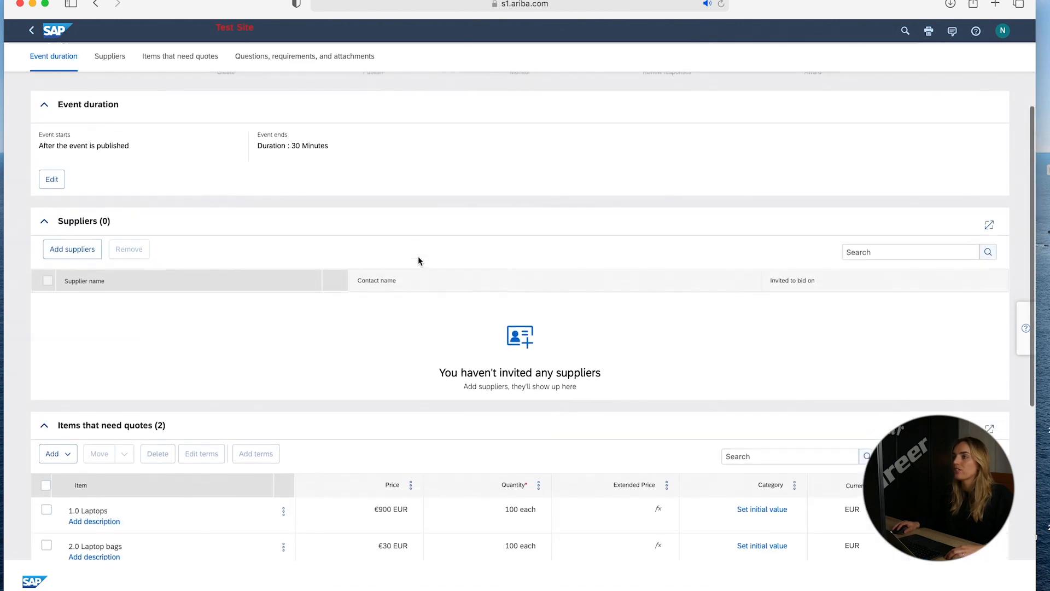
{"action": "scroll", "scroll_direction": "down", "scroll_amount": 3}
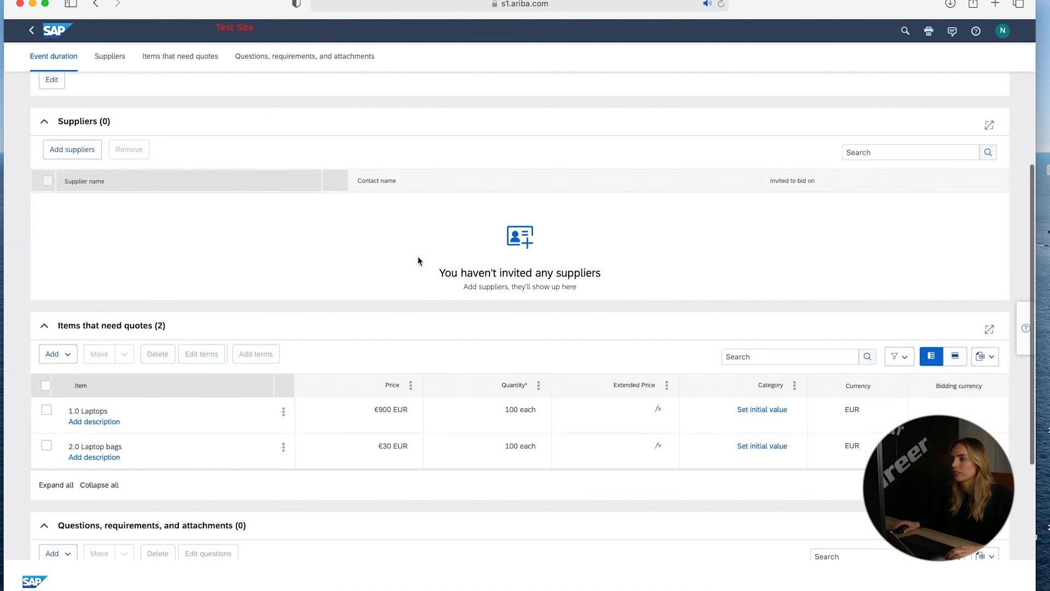
{"action": "left_click", "coordinate": [110, 55]}
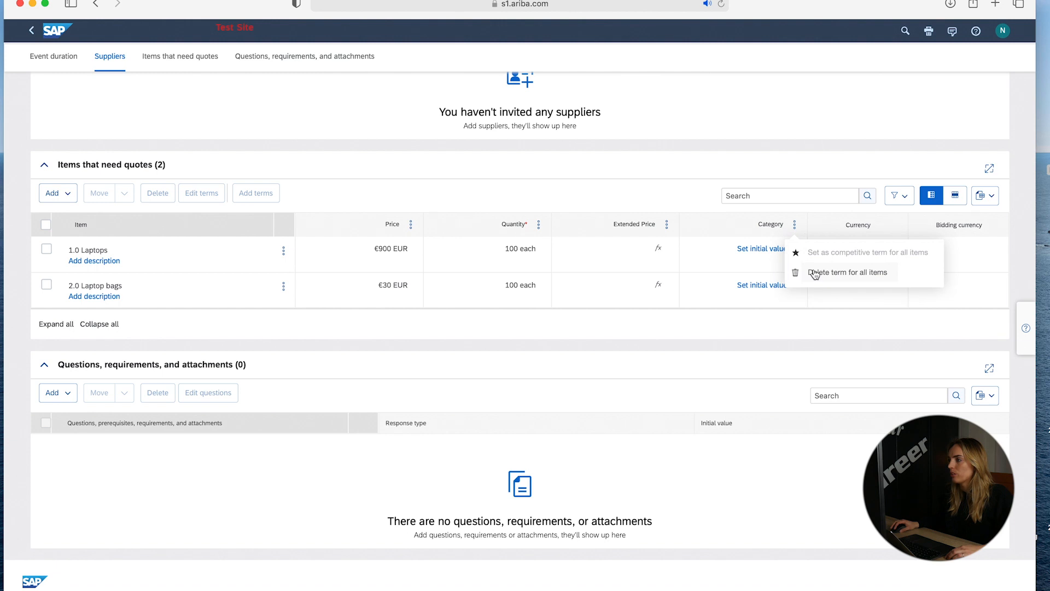
{"action": "left_click", "coordinate": [849, 272]}
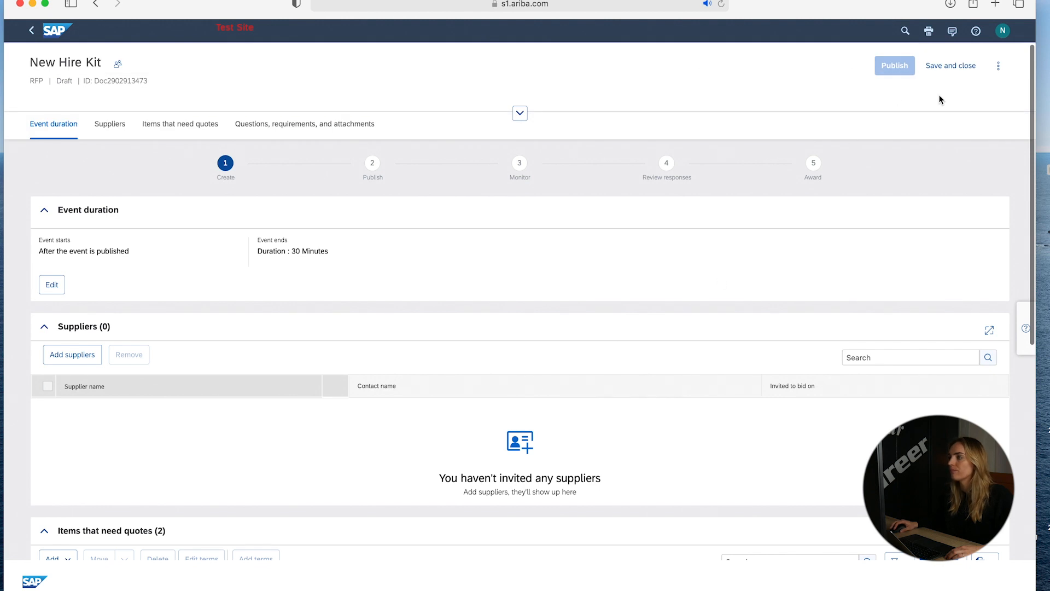
- In event rules, disable participants selecting their bidding currency and save
{"action": "left_click", "coordinate": [998, 65]}
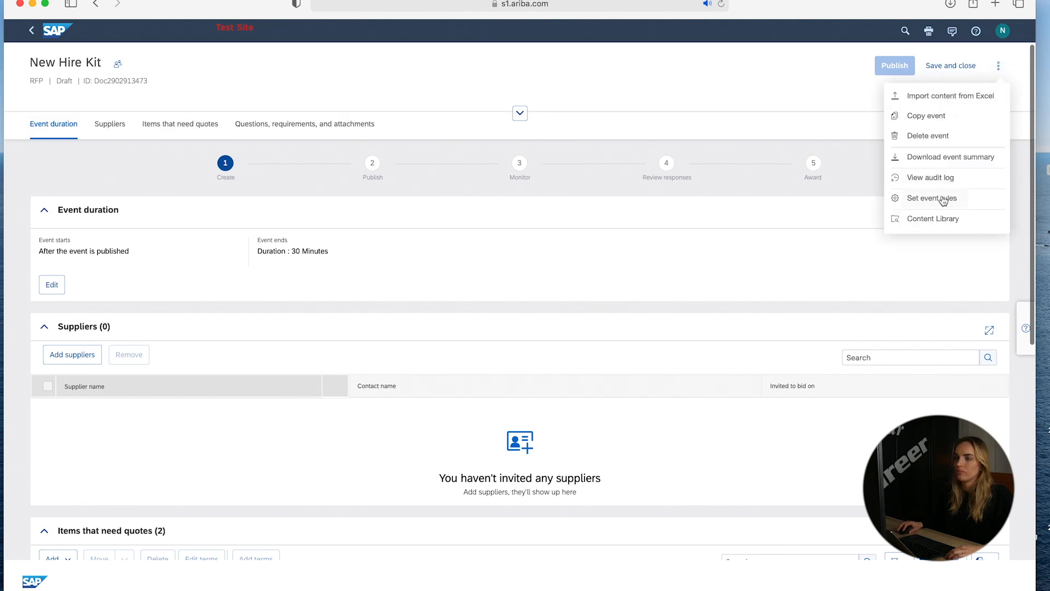
{"action": "left_click", "coordinate": [931, 198]}
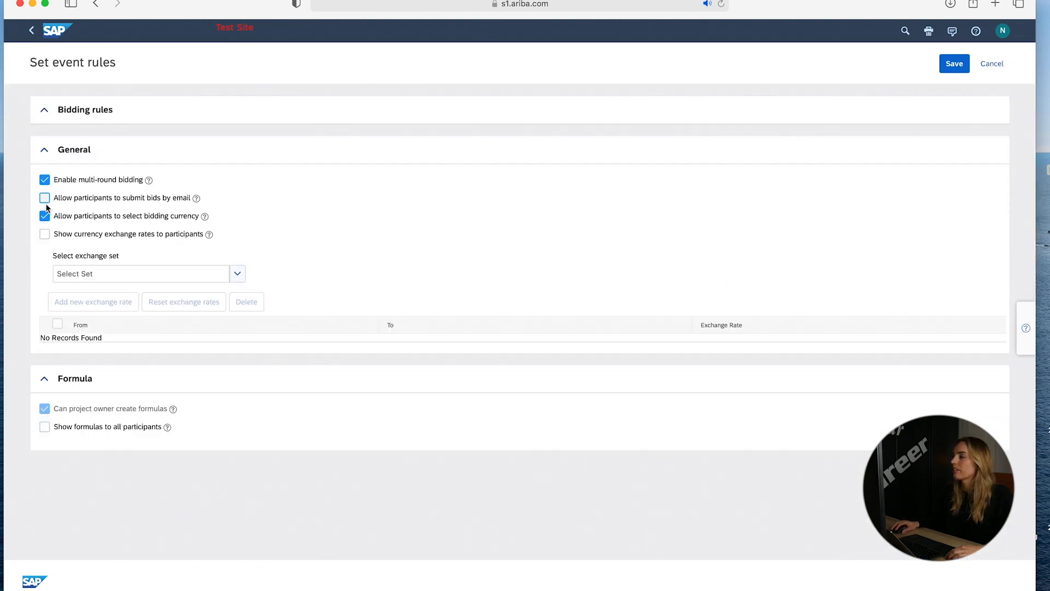
{"action": "left_click", "coordinate": [954, 63]}
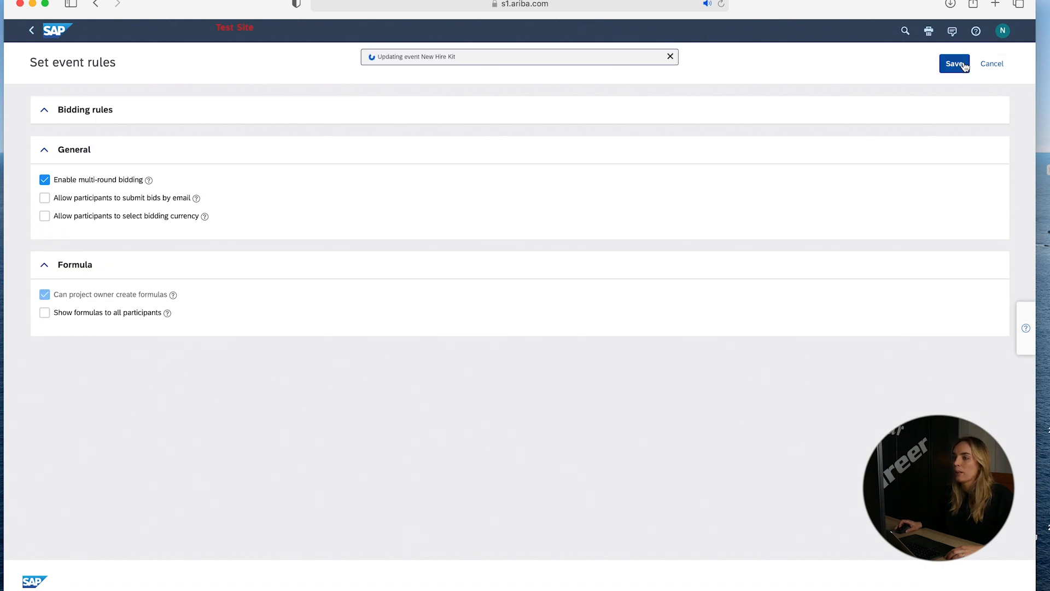
{"action": "left_click", "coordinate": [954, 63]}
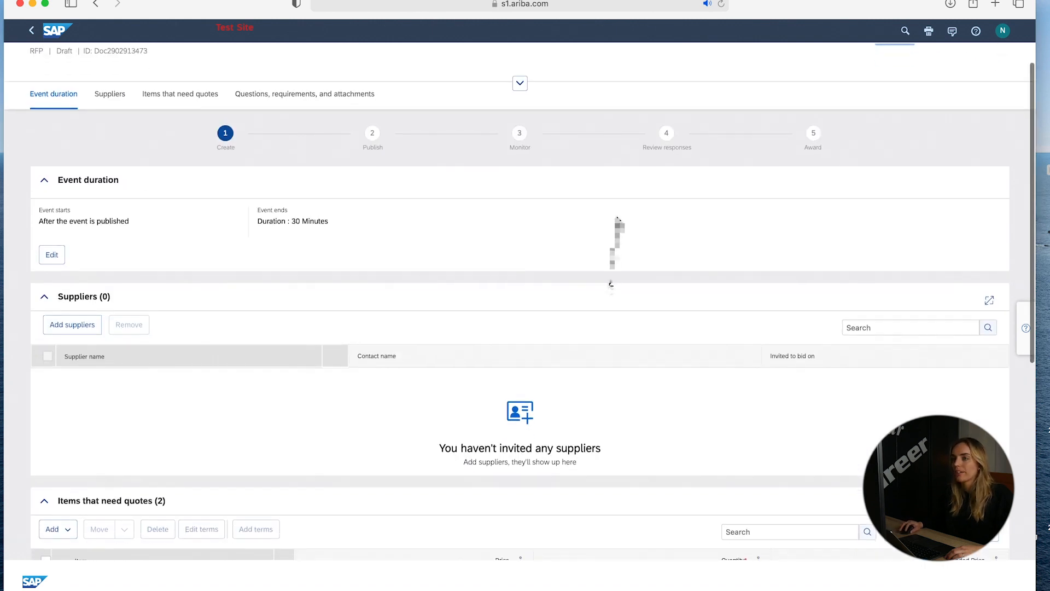
- Add Lansoft Technologies, Digistorage, DirectPaper Supplies Inc. (AN) and ACME Manufacturing as invited suppliers
{"action": "left_click", "coordinate": [72, 323]}
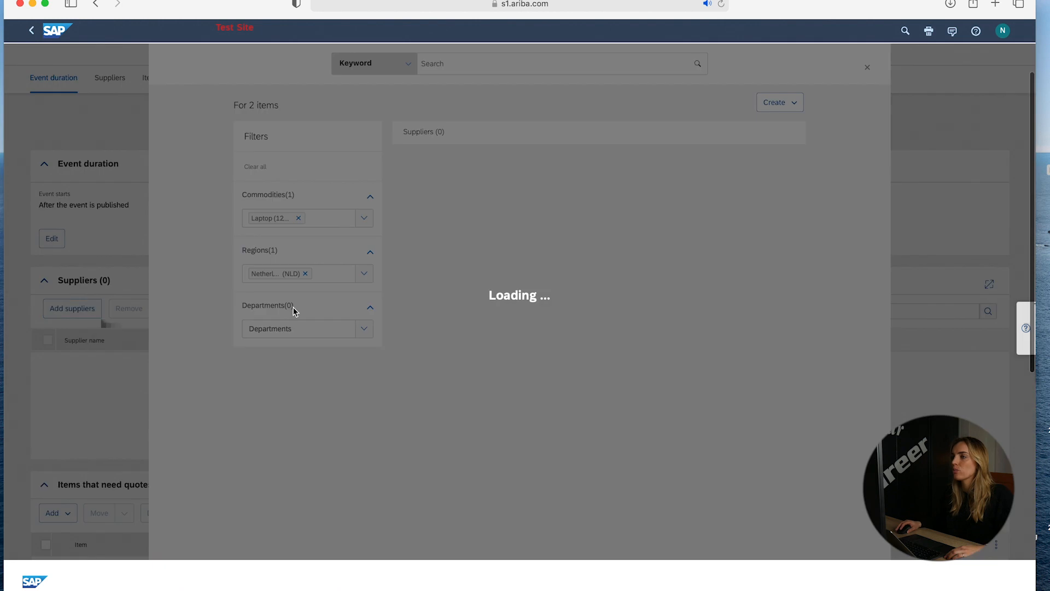
{"action": "mouse_move", "coordinate": [448, 283]}
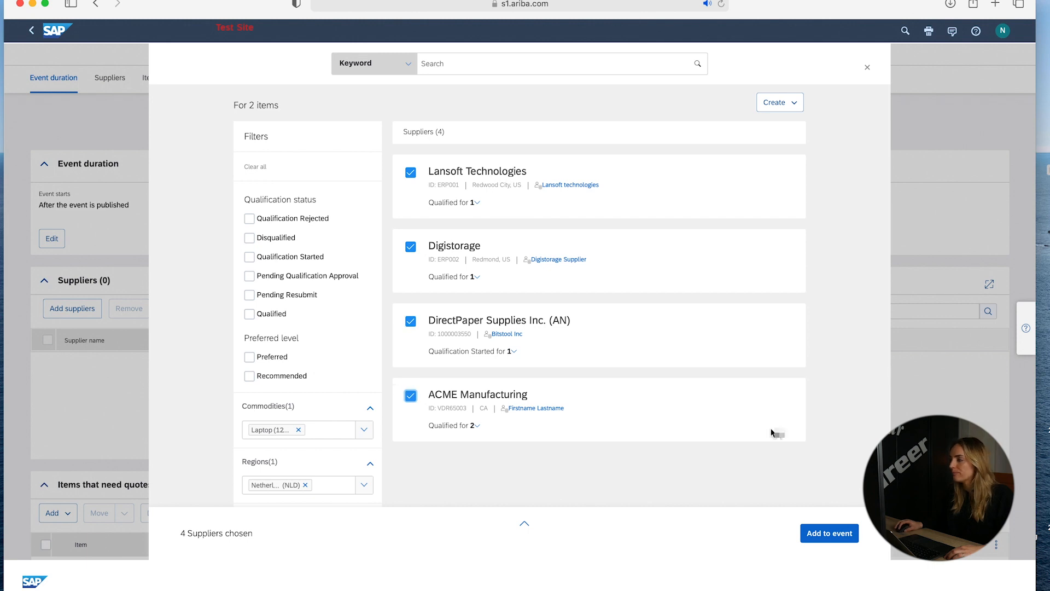
{"action": "left_click", "coordinate": [829, 533]}
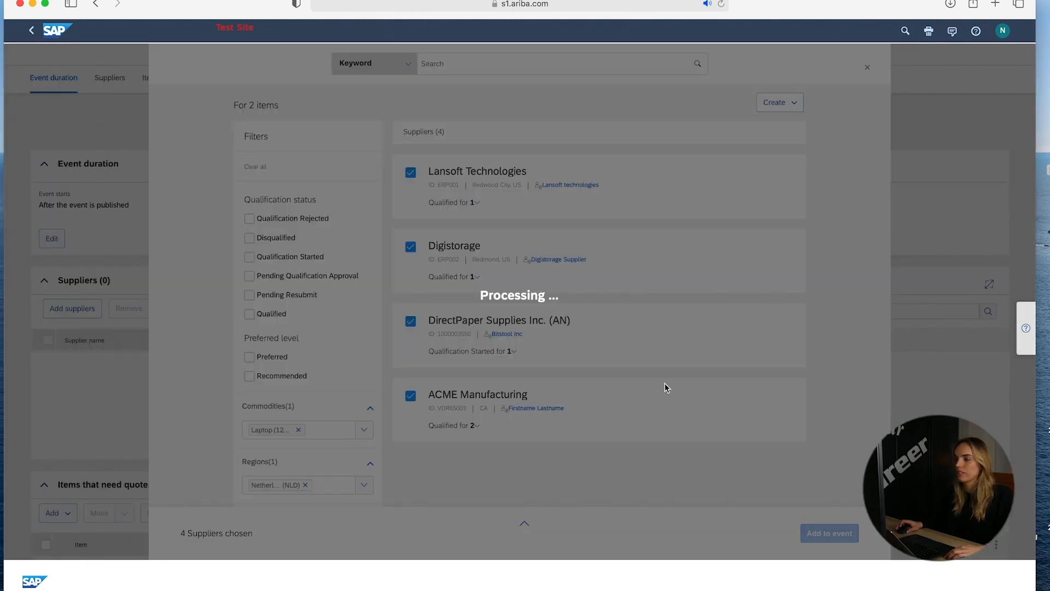
{"action": "left_click", "coordinate": [829, 533]}
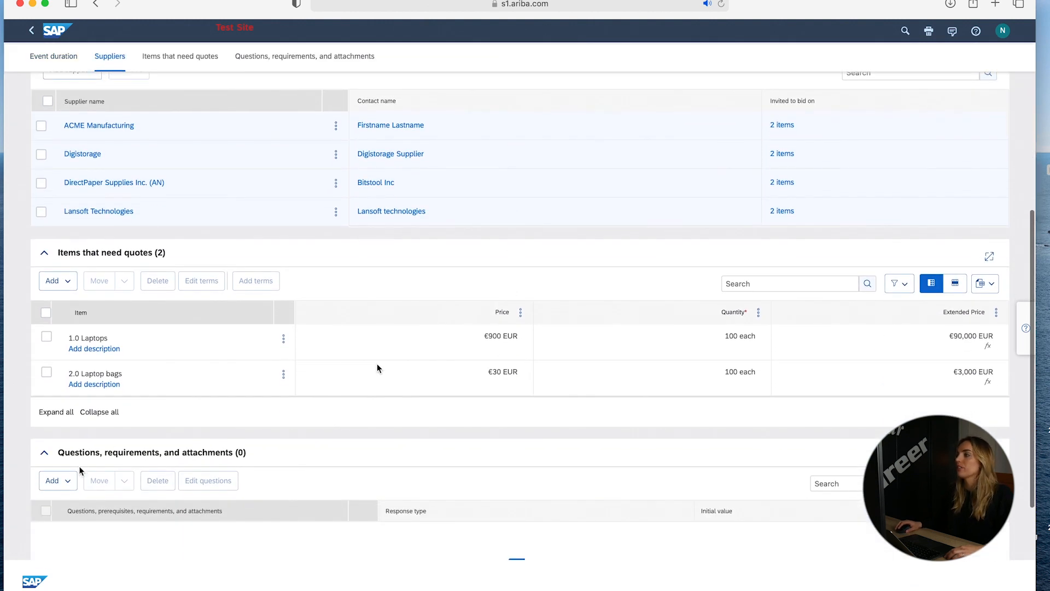
- Publish the New Hire Kit RFP and move to the New hire kit - IT event's Award scenarios page
{"action": "scroll", "scroll_direction": "down", "scroll_amount": 3}
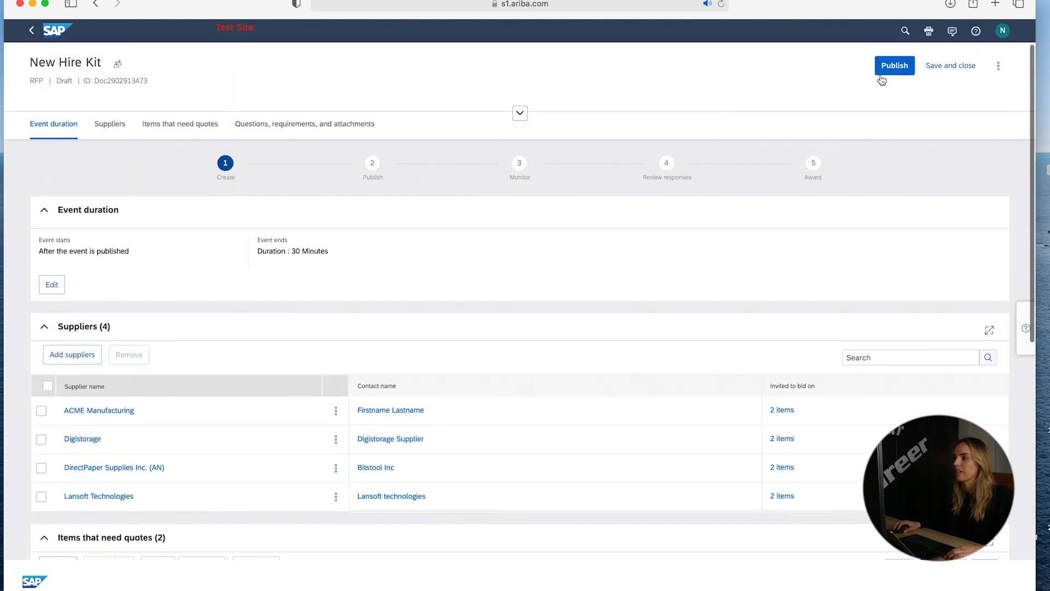
{"action": "left_click", "coordinate": [893, 64]}
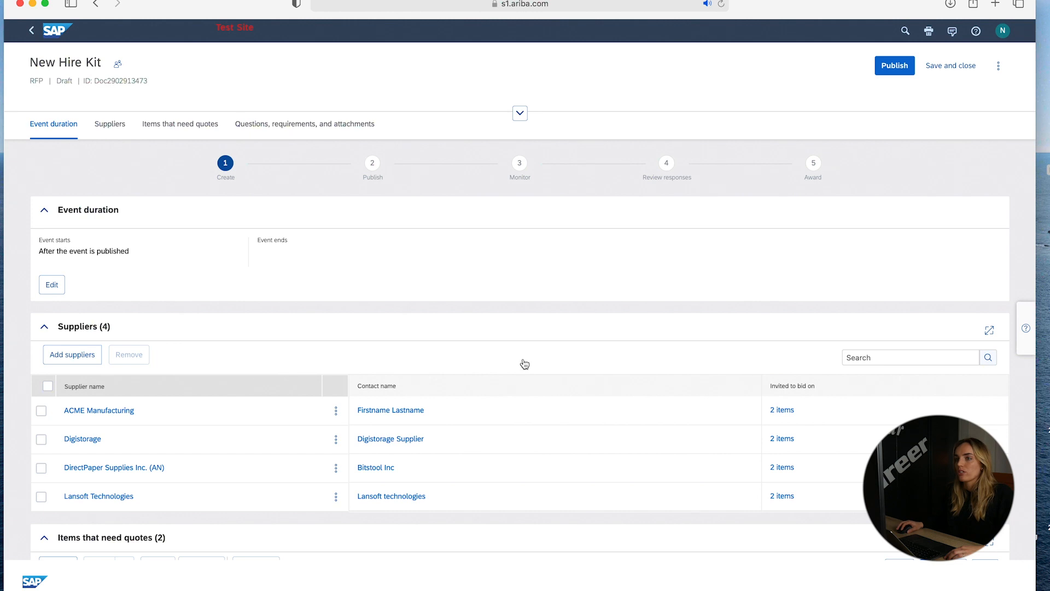
{"action": "left_click", "coordinate": [894, 64]}
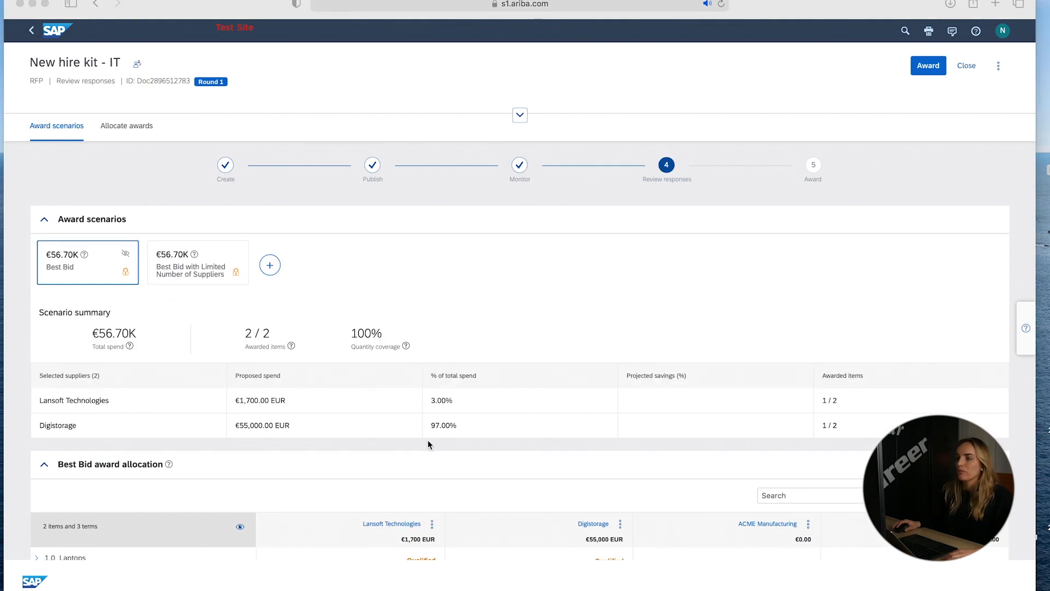
{"action": "mouse_move", "coordinate": [344, 267]}
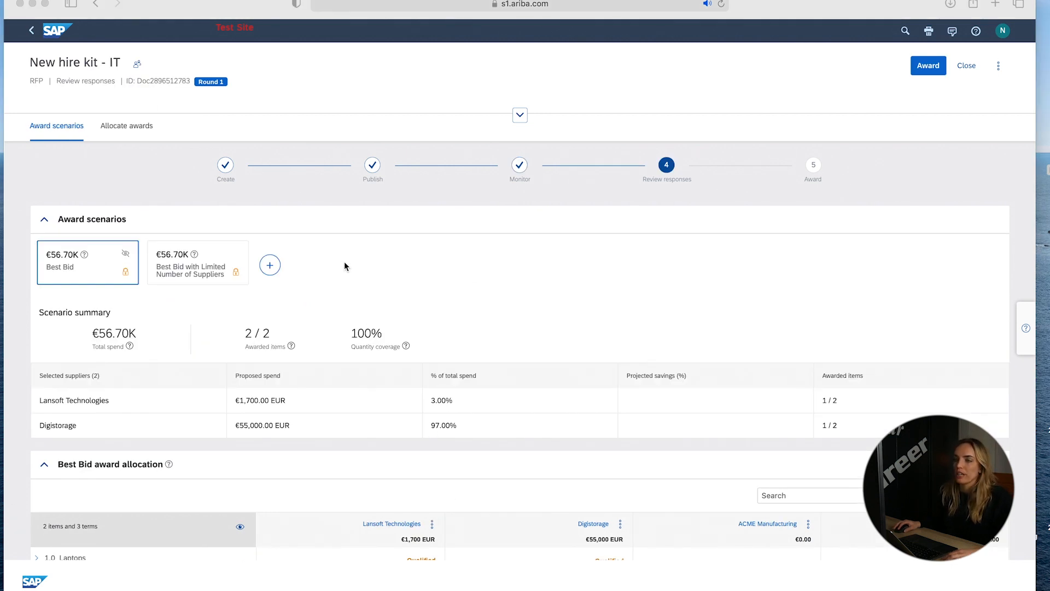
{"action": "mouse_move", "coordinate": [360, 288]}
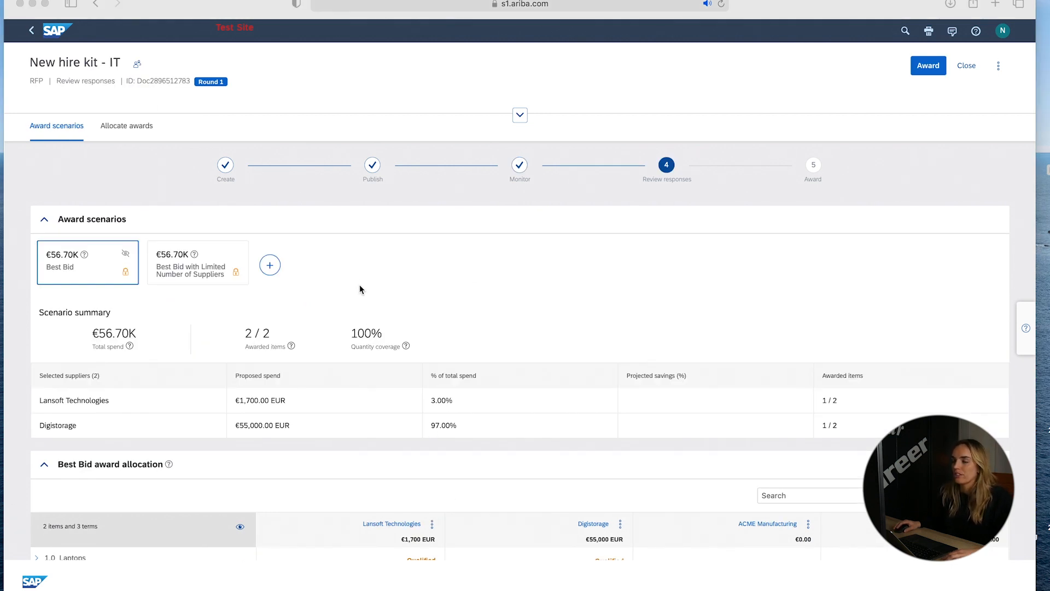
{"action": "mouse_move", "coordinate": [166, 287]}
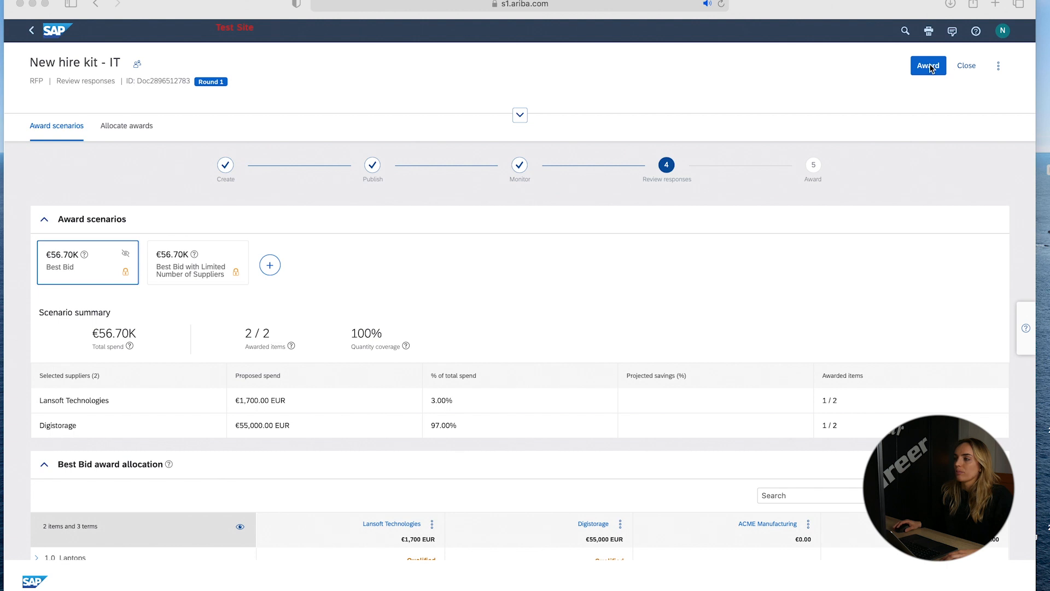
{"action": "mouse_move", "coordinate": [1025, 328]}
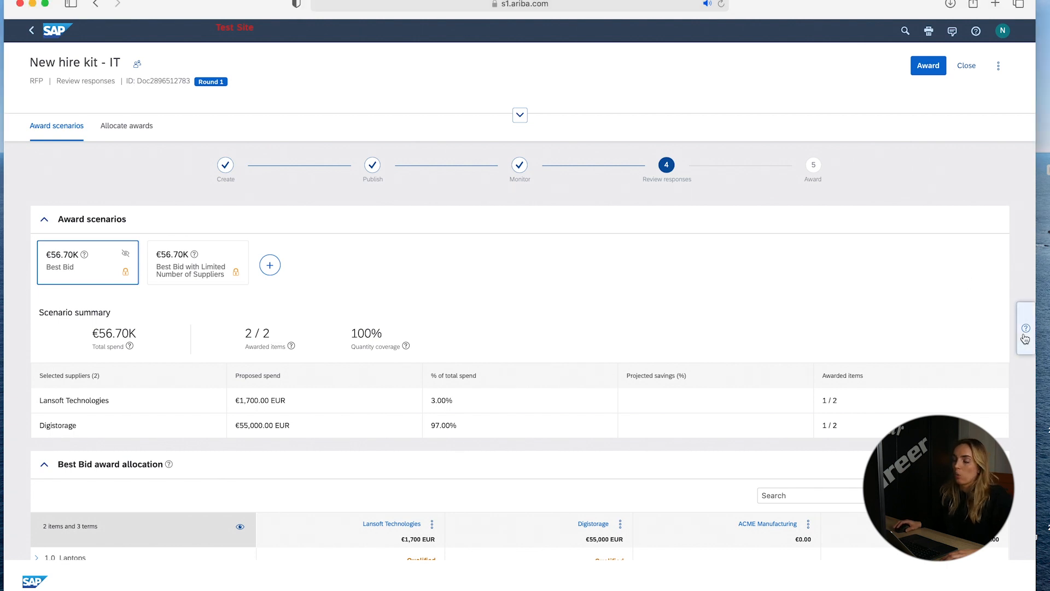
- Bring up the Help Topics panel listing the Awarding an event guided tour
{"action": "left_click", "coordinate": [1025, 328]}
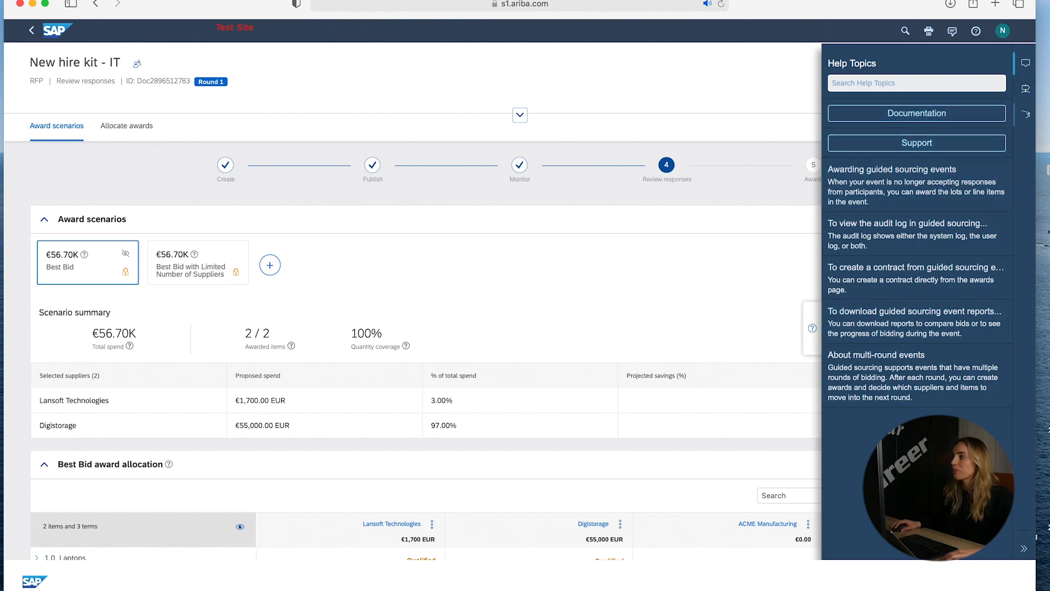
{"action": "mouse_move", "coordinate": [1026, 80]}
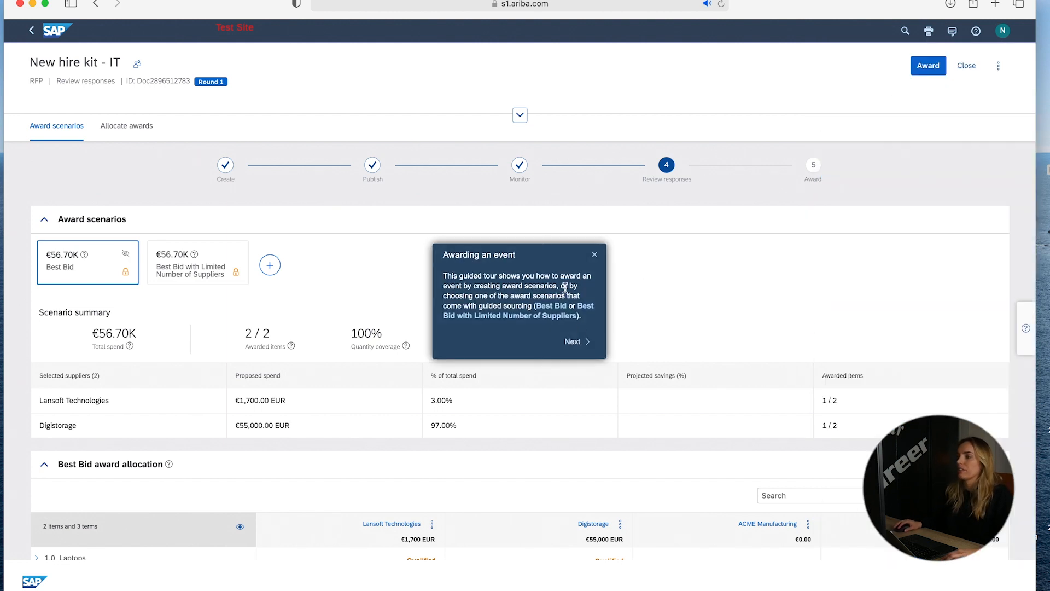
{"action": "mouse_move", "coordinate": [574, 342]}
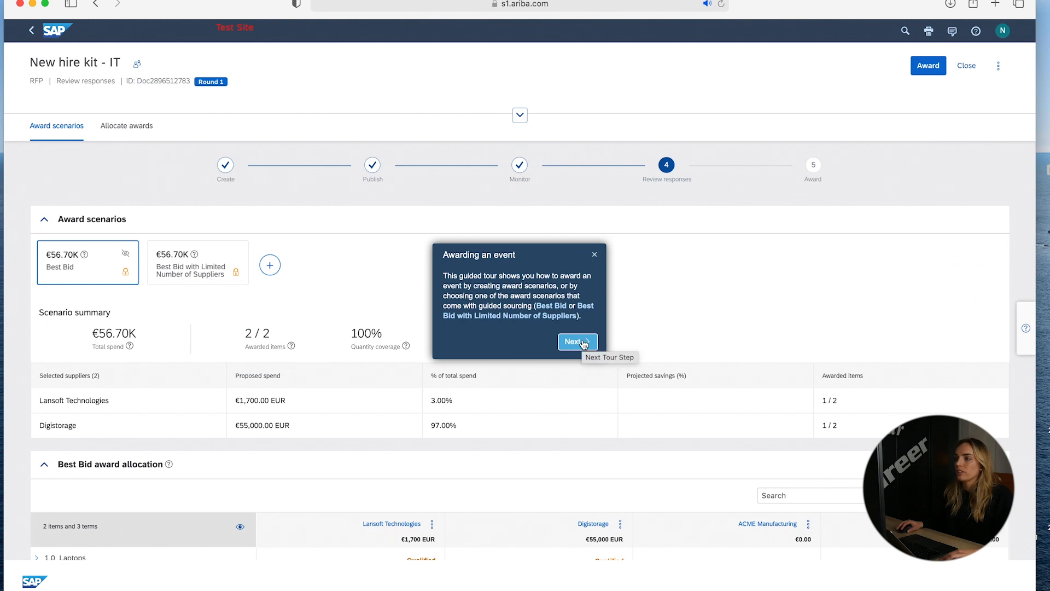
- Advance the tour through award scenarios and allocation to the Clicking the Award button step
{"action": "left_click", "coordinate": [575, 341]}
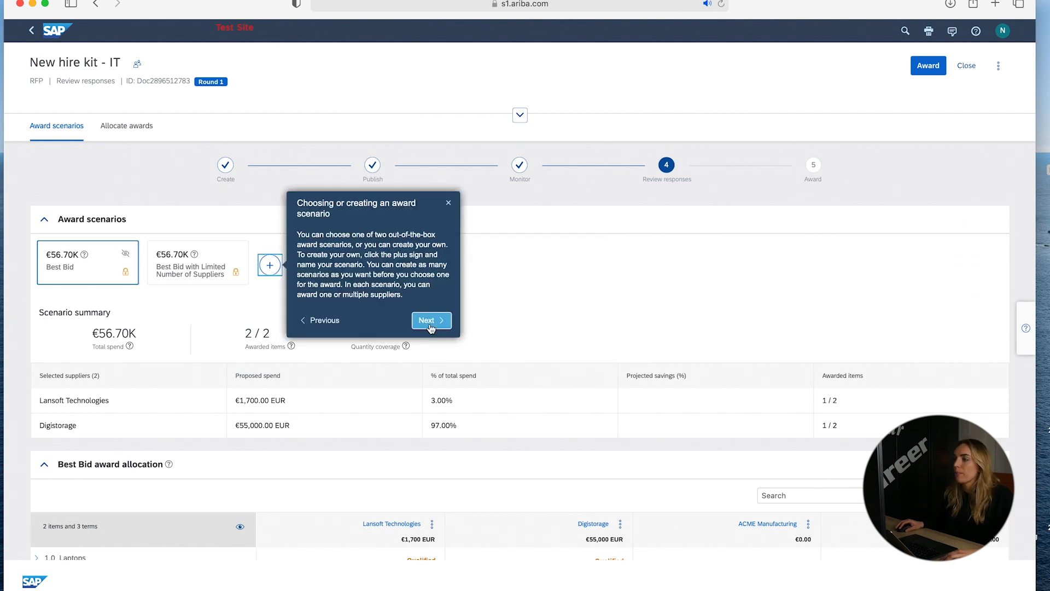
{"action": "left_click", "coordinate": [431, 319]}
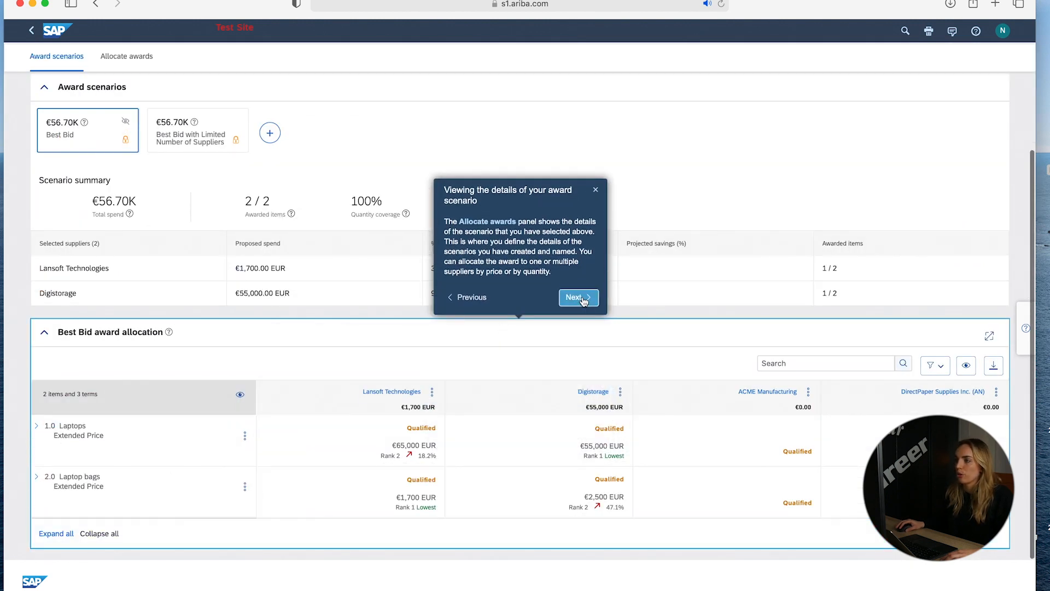
{"action": "left_click", "coordinate": [574, 298]}
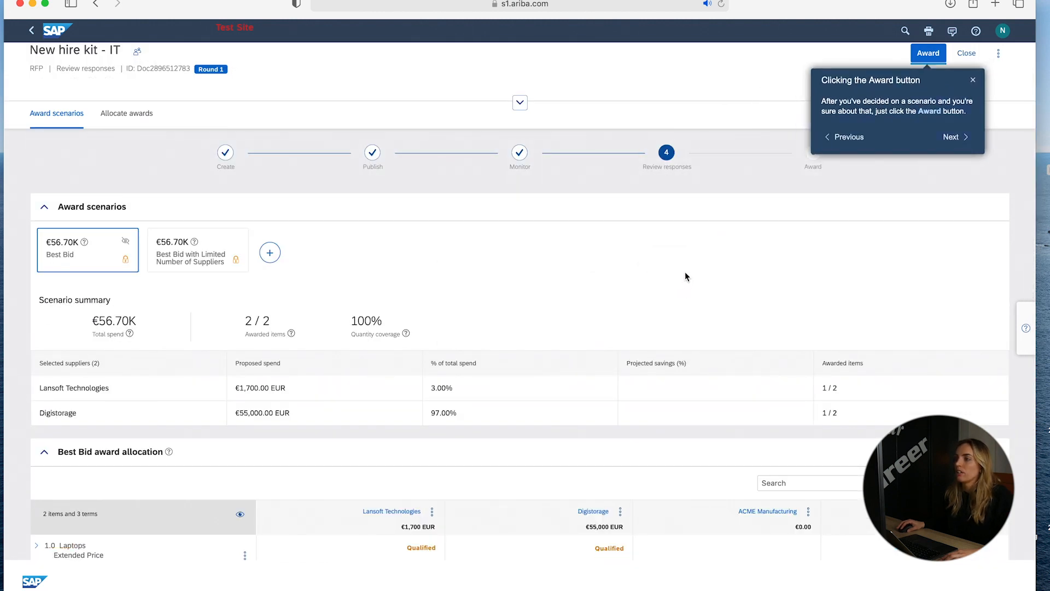
{"action": "mouse_move", "coordinate": [780, 221]}
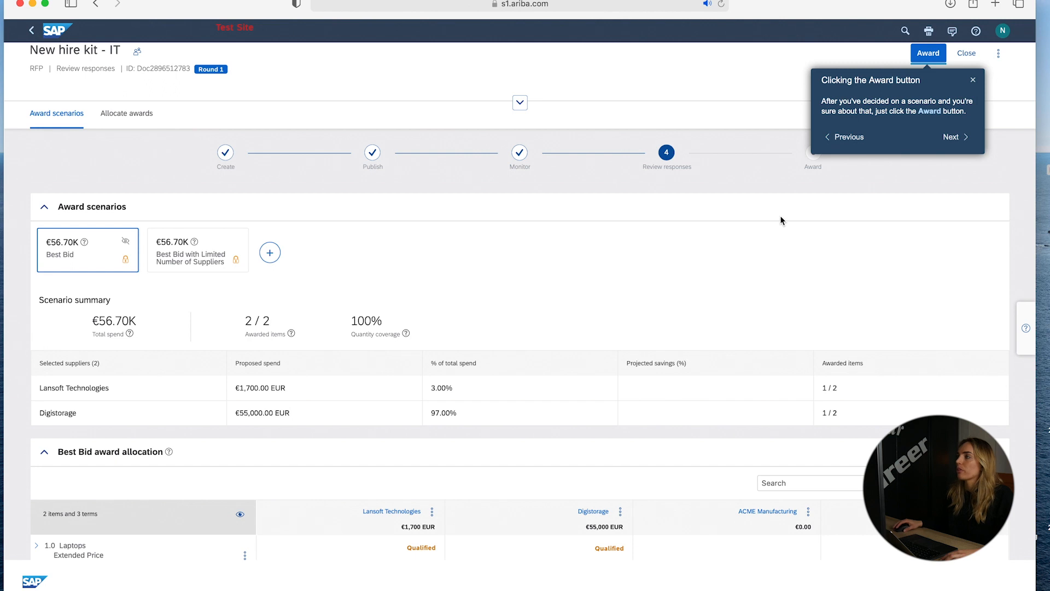
{"action": "mouse_move", "coordinate": [800, 212]}
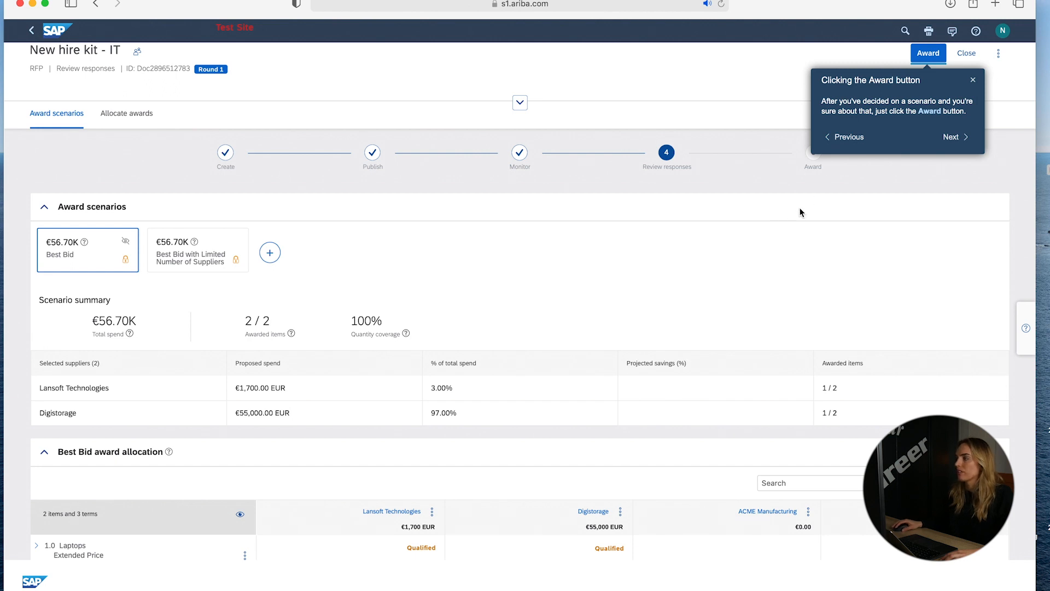
{"action": "mouse_move", "coordinate": [915, 145]}
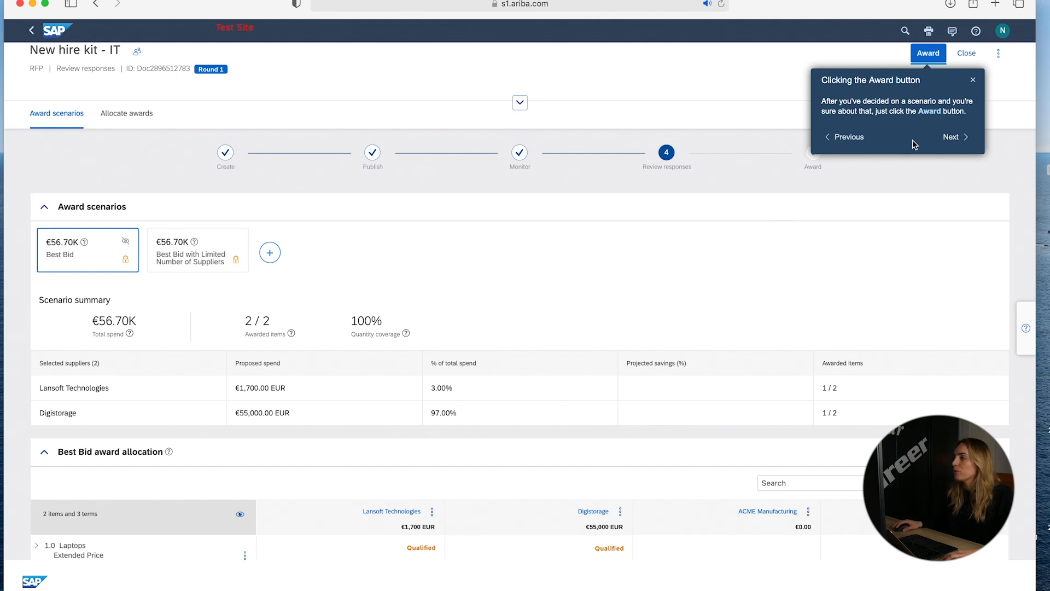
{"action": "mouse_move", "coordinate": [922, 141]}
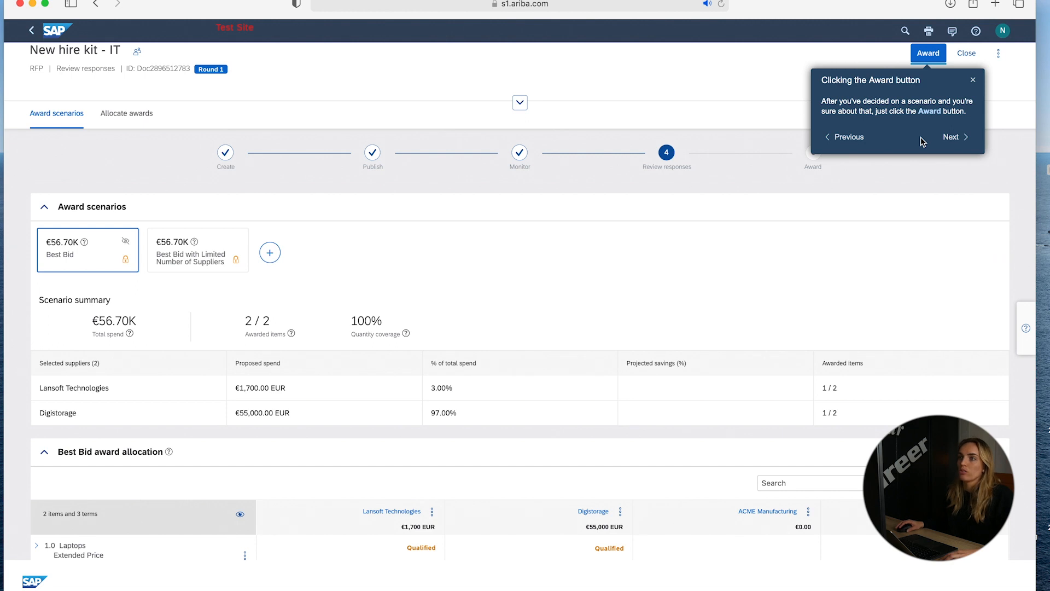